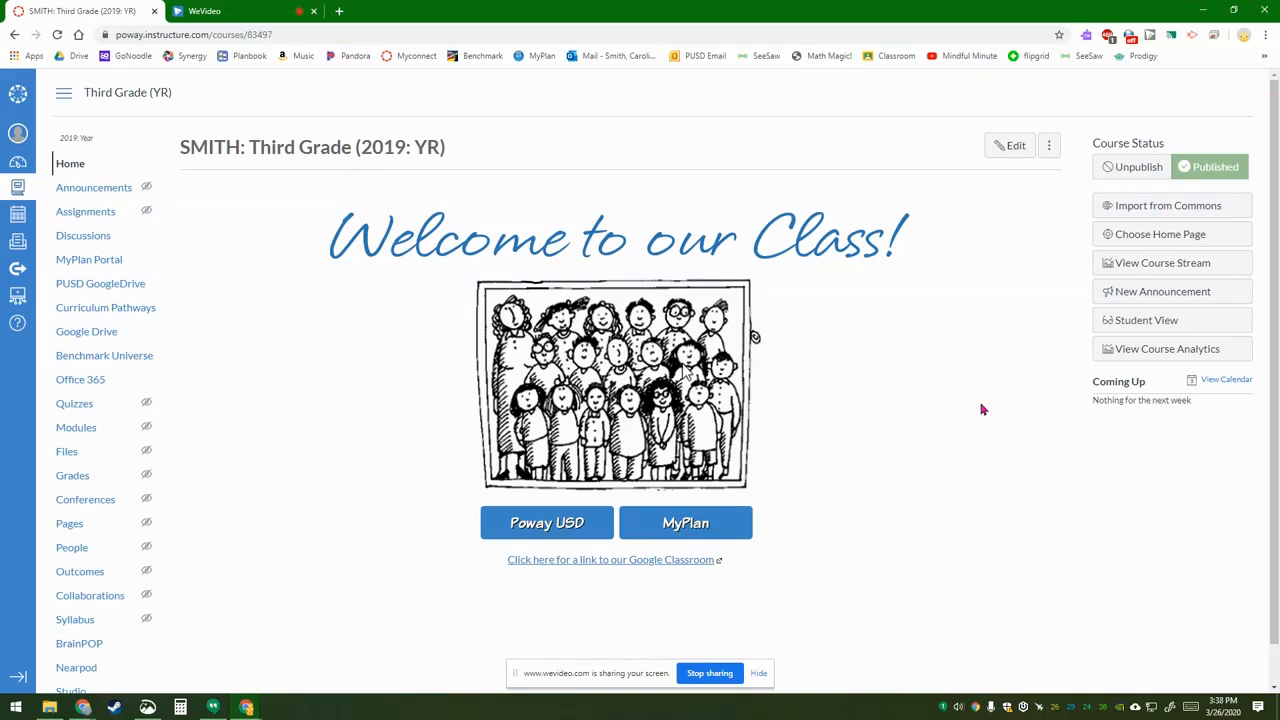
mouse_move(687, 610)
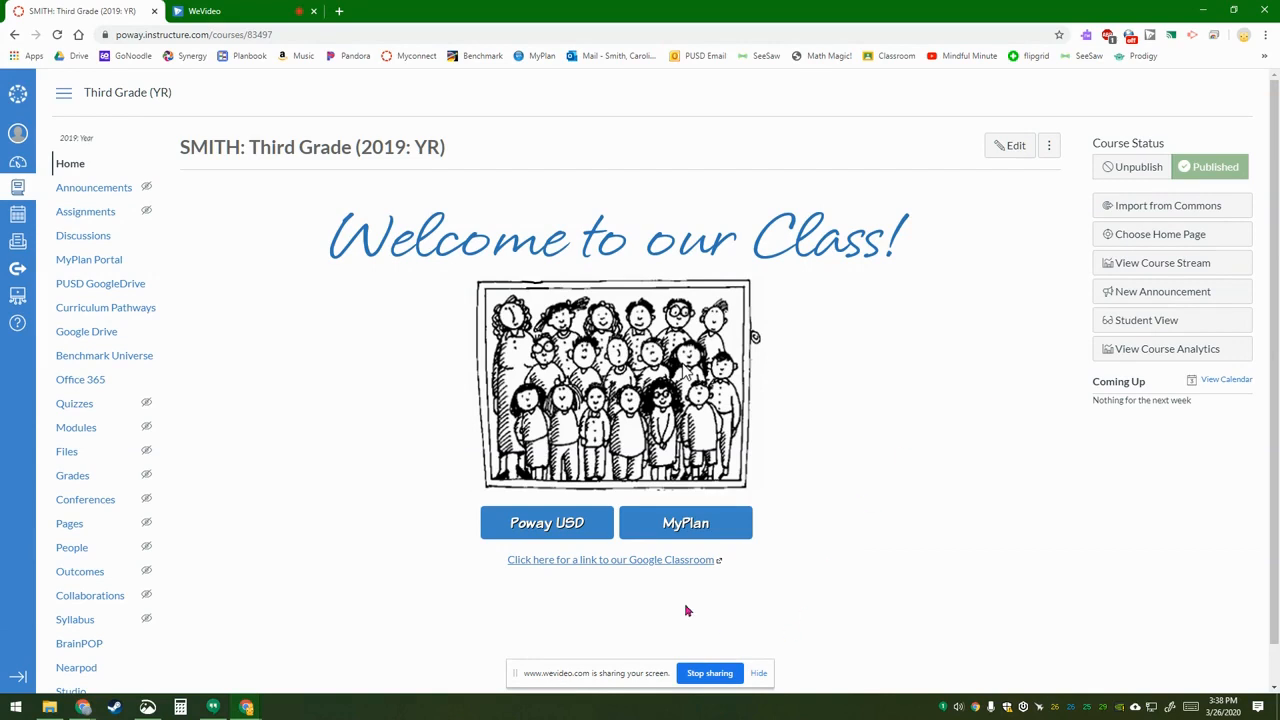
mouse_move(473, 578)
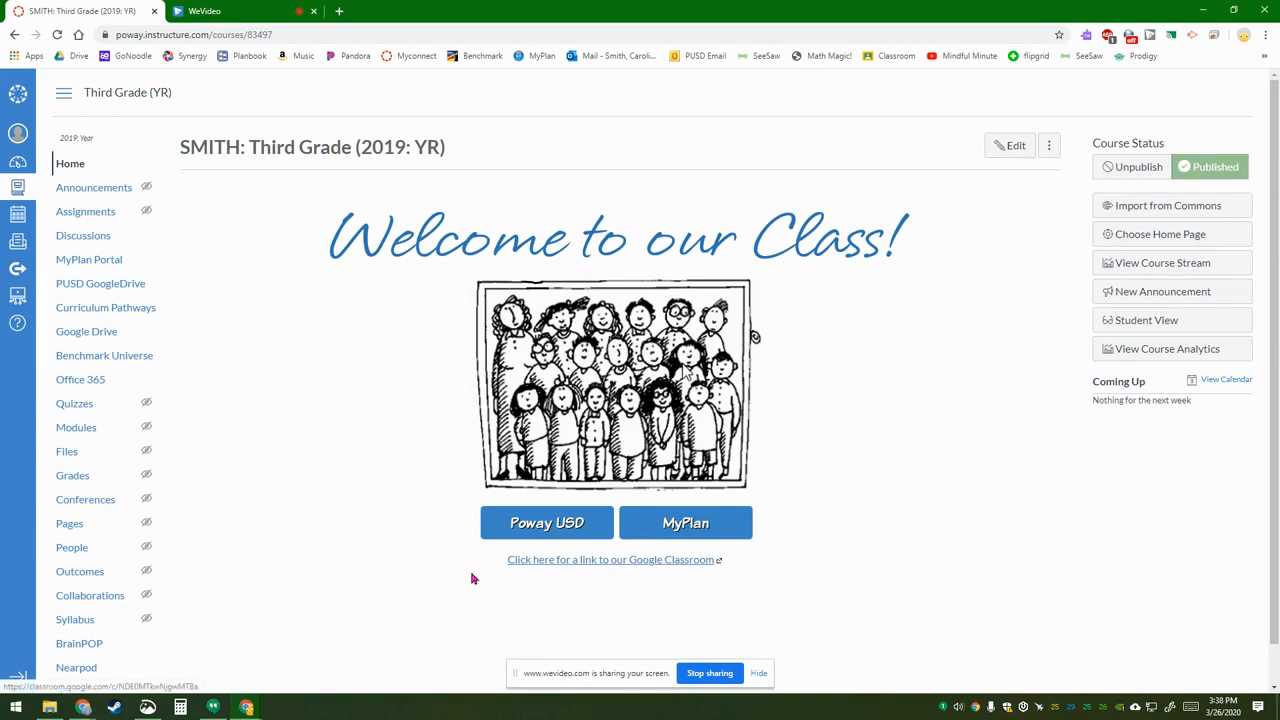
mouse_move(451, 376)
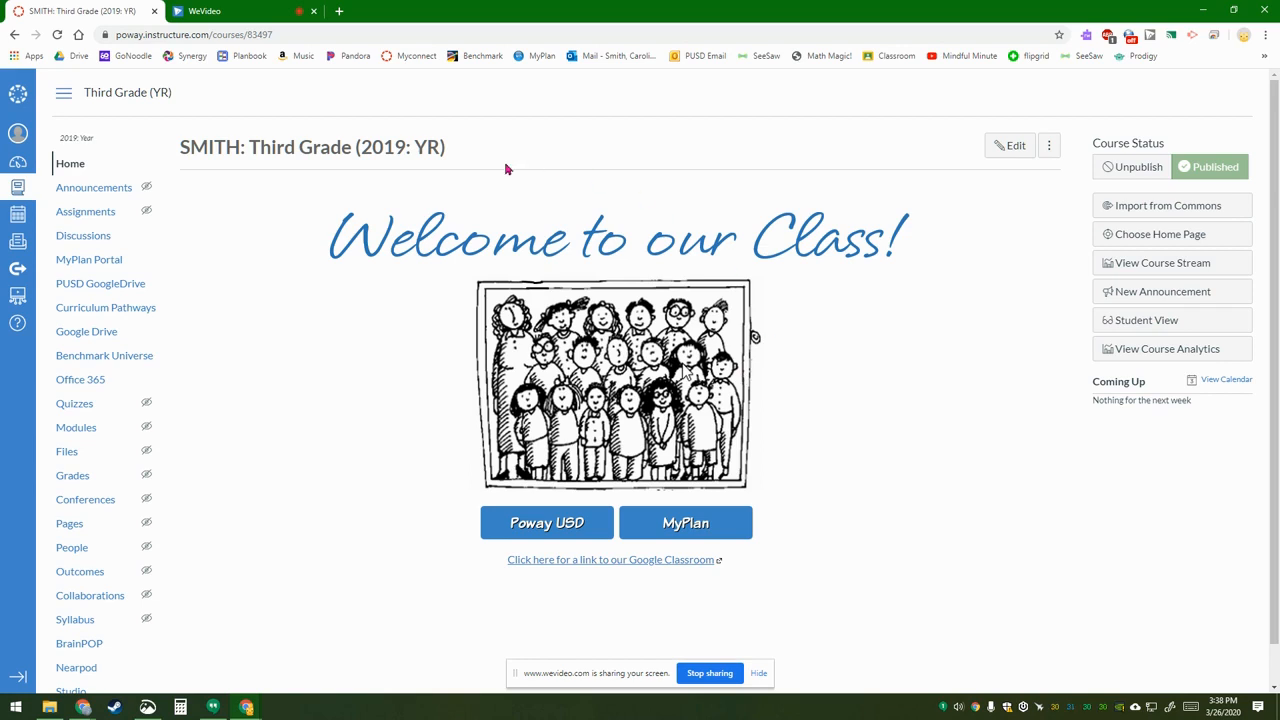
mouse_move(185, 183)
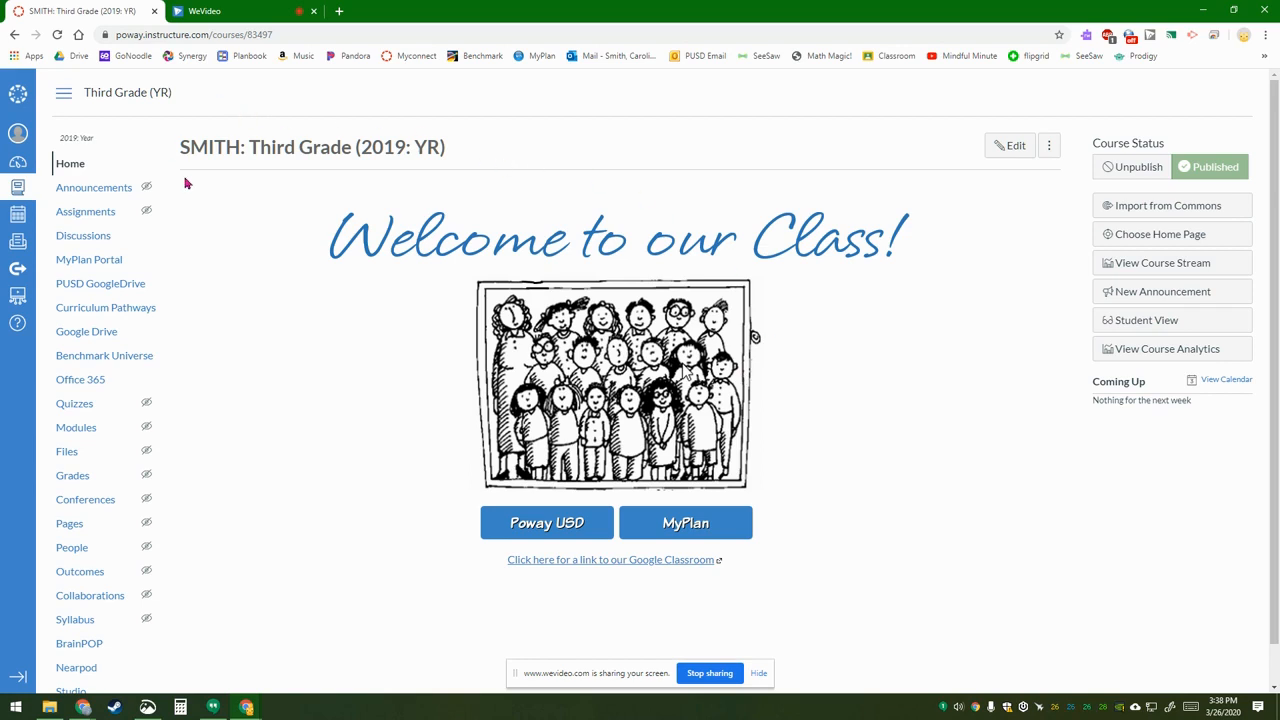
mouse_move(628, 237)
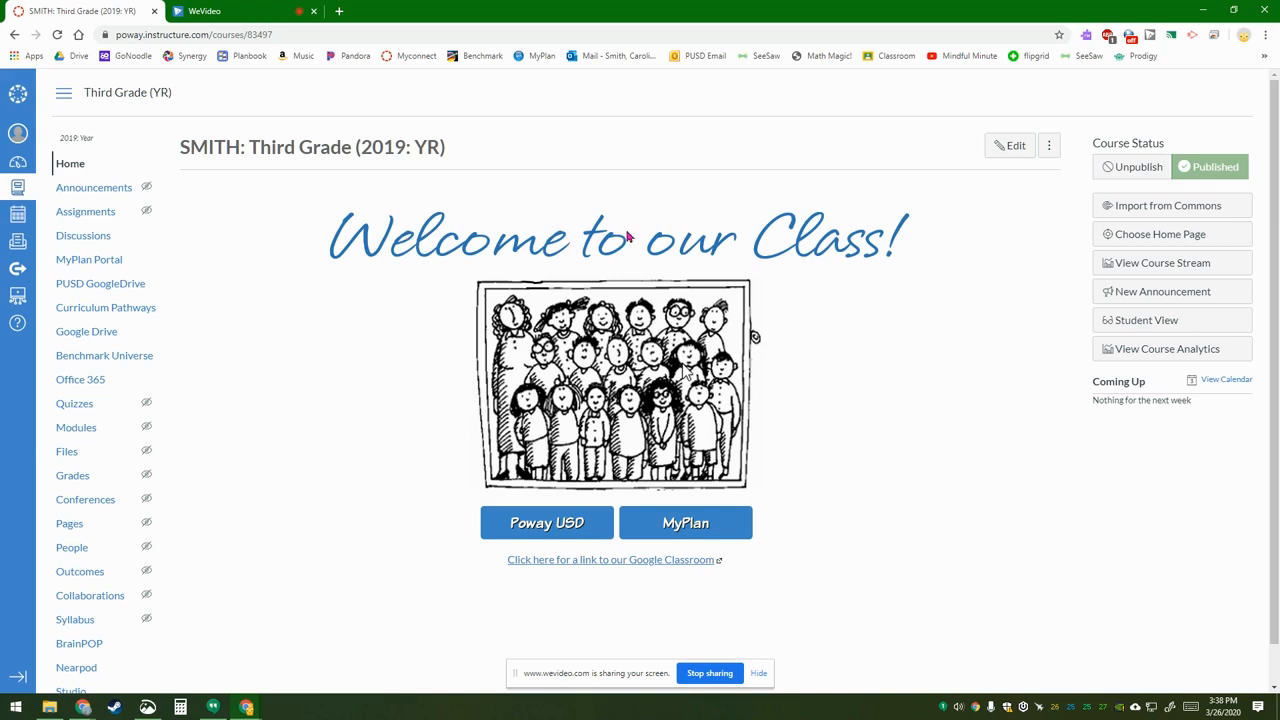
mouse_move(873, 300)
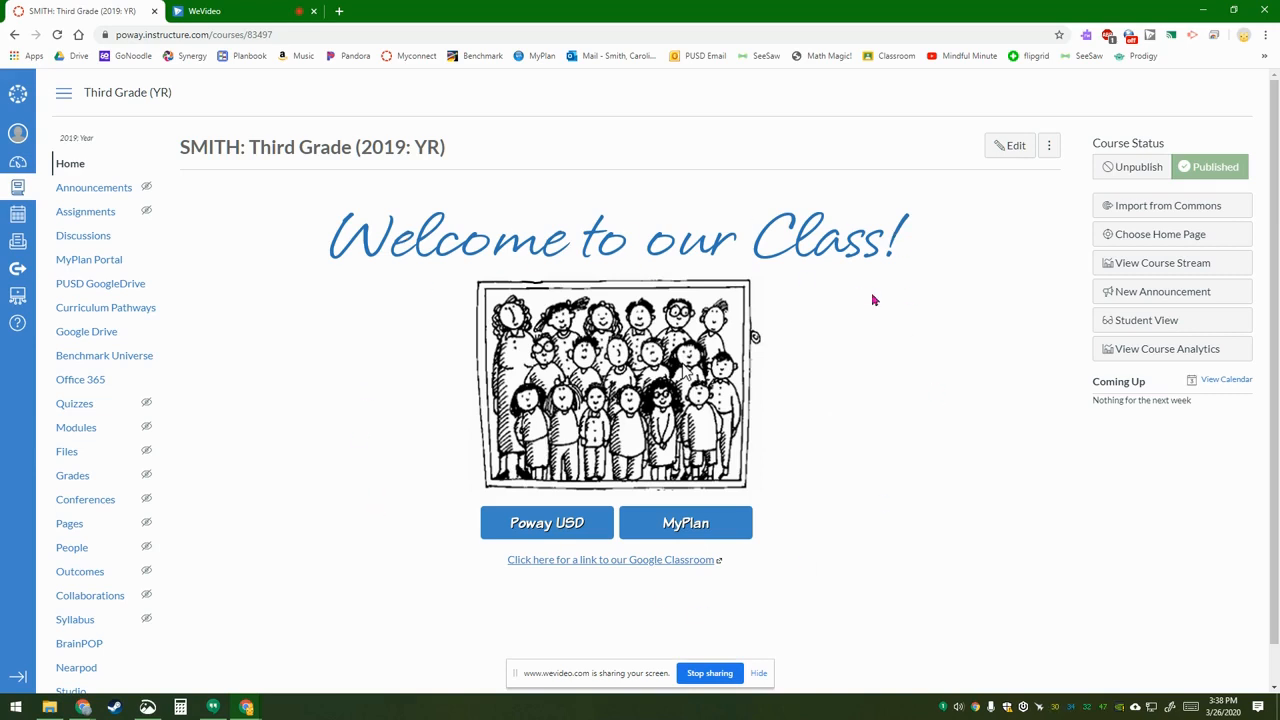
mouse_move(448, 274)
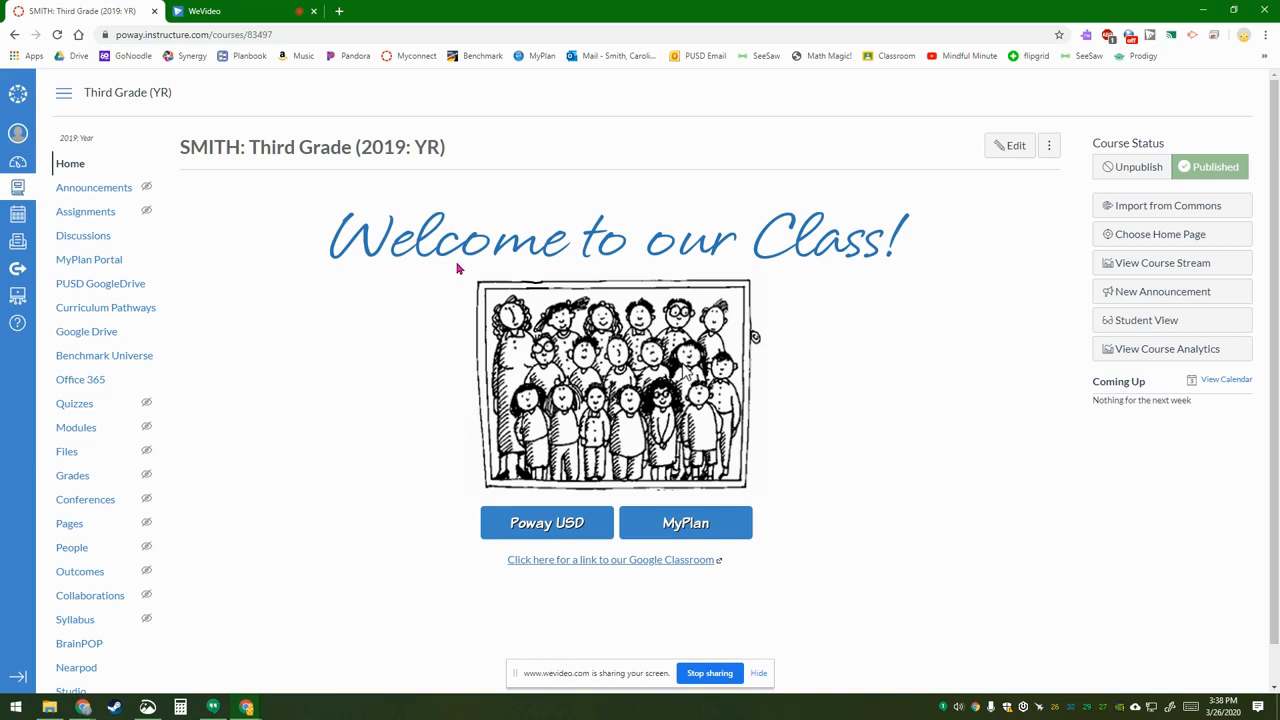
mouse_move(438, 171)
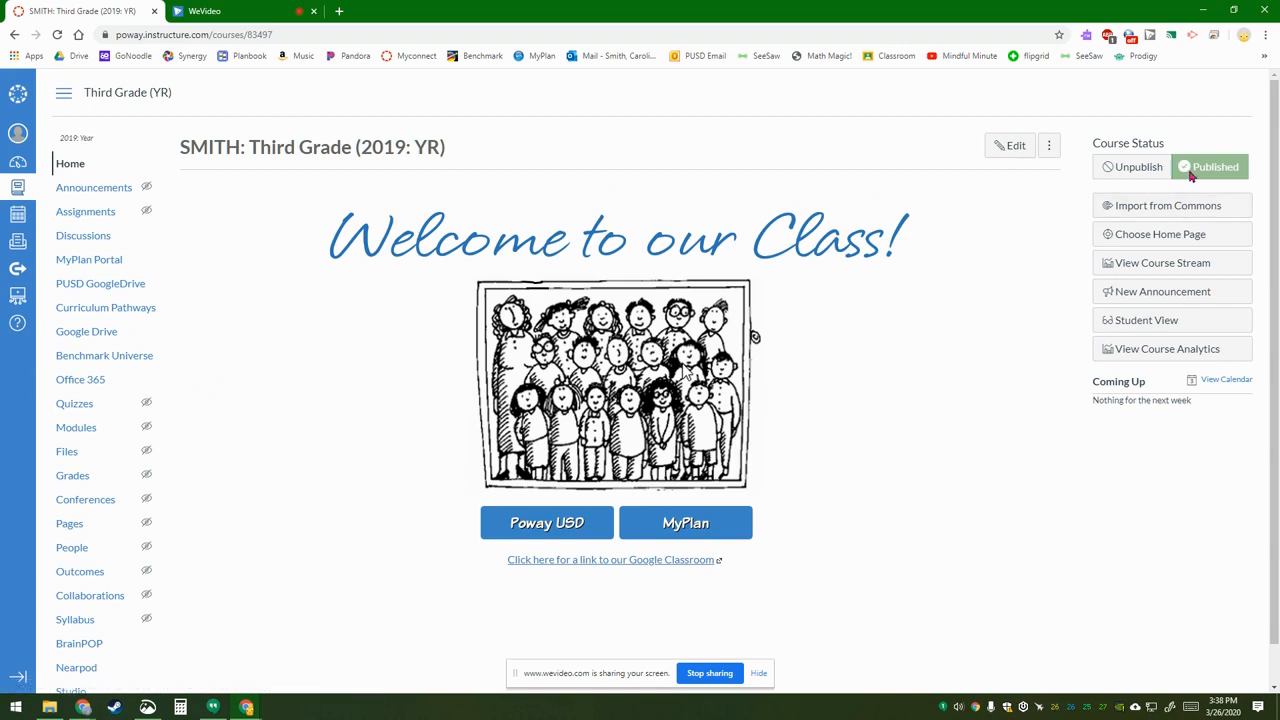
- Unpublish and republish the course, then open the 2019-2020 3rd Graders class in Google Classroom
left_click(1214, 167)
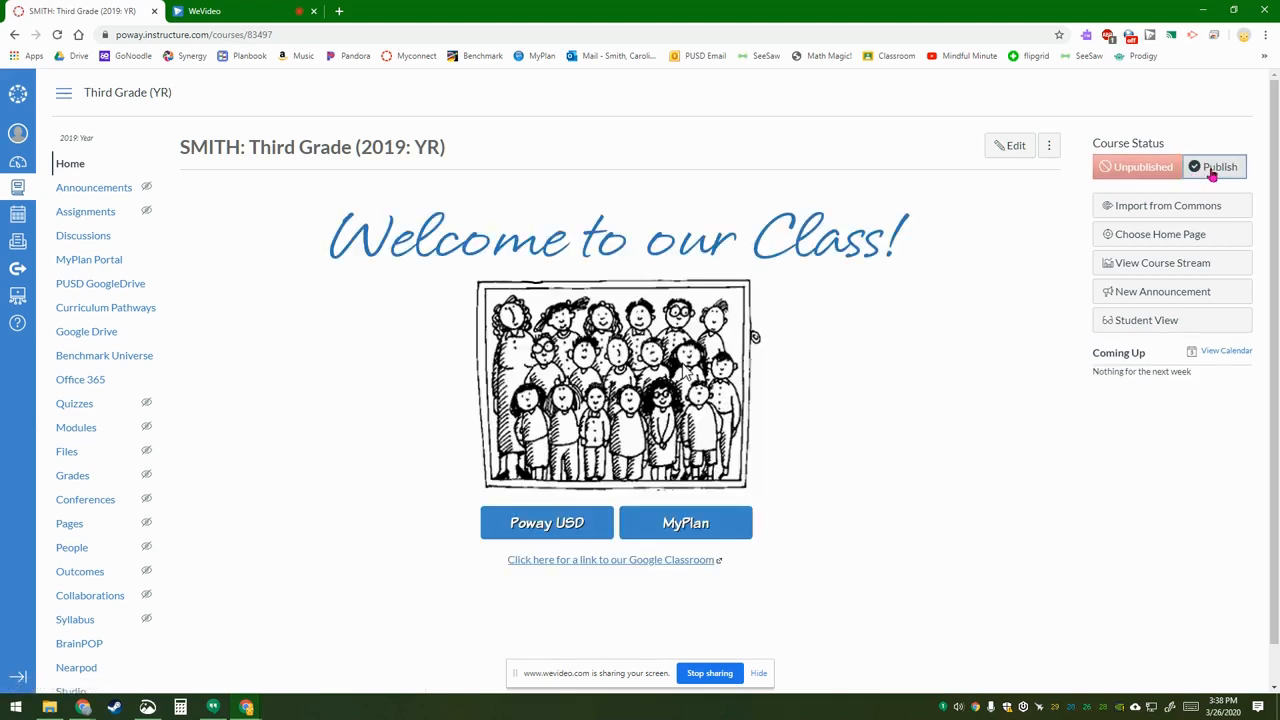
left_click(1213, 166)
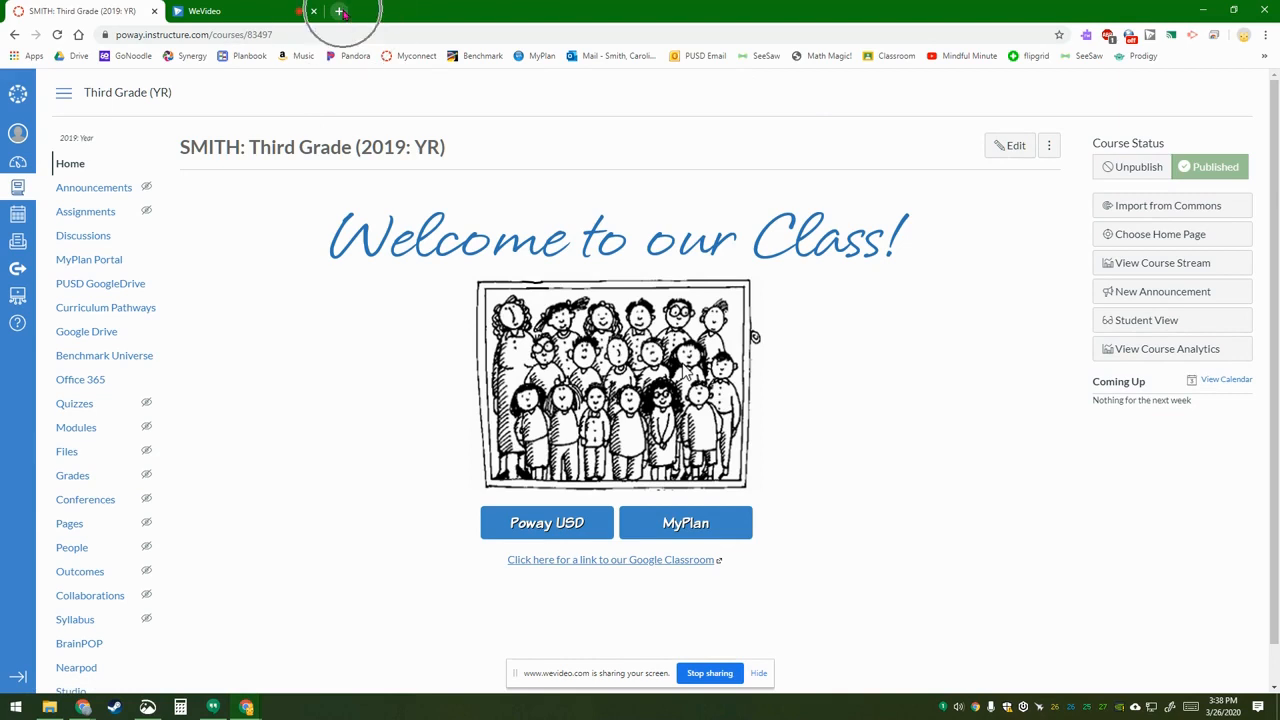
left_click(339, 11)
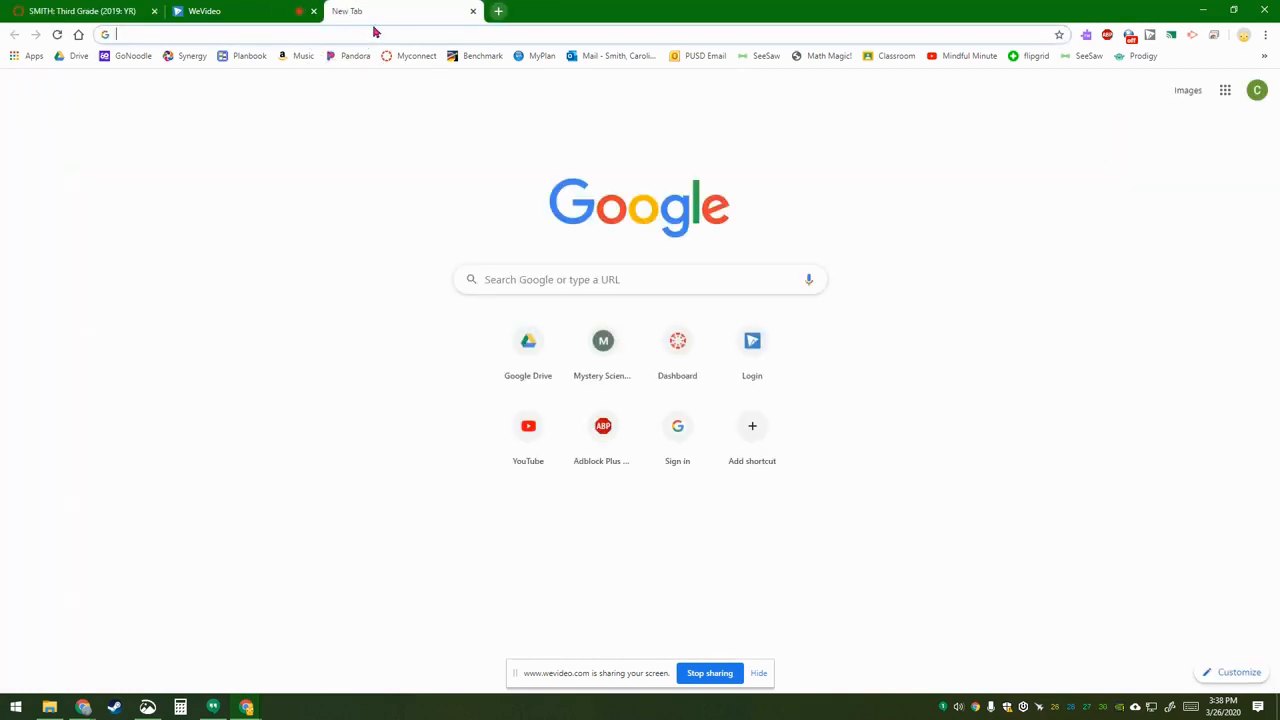
type("classroom.google.com/h")
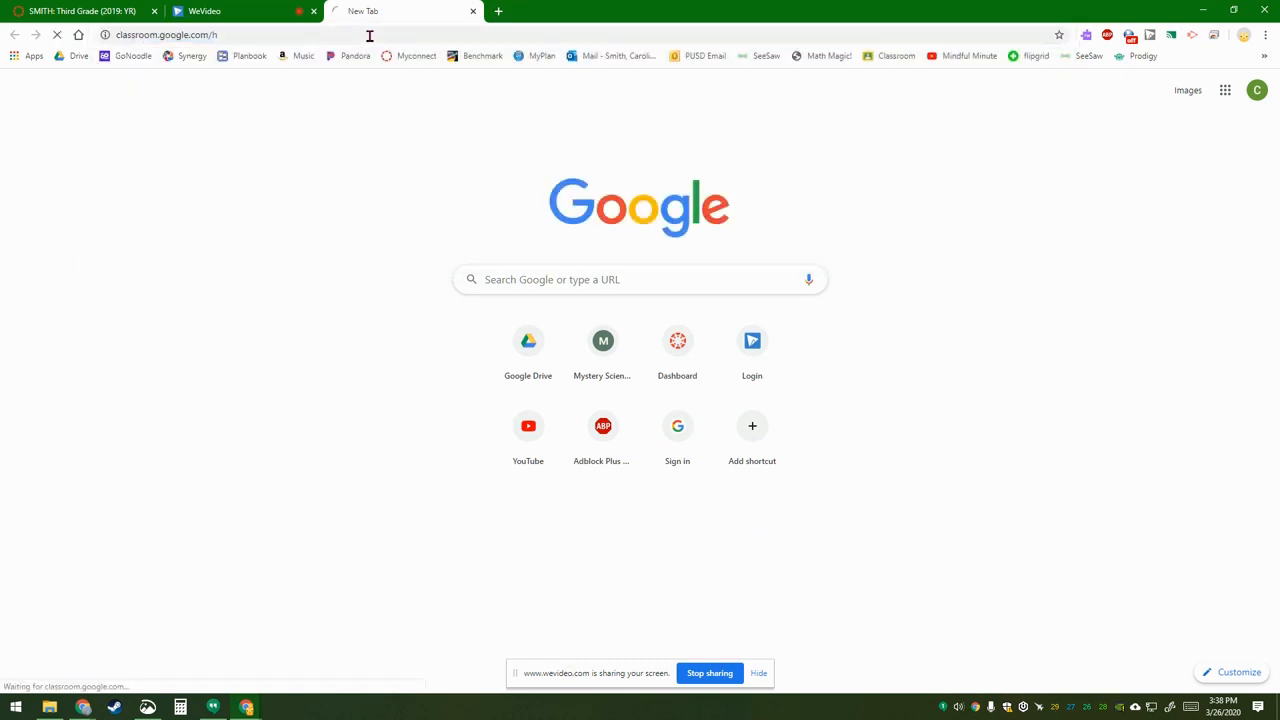
left_click(165, 34)
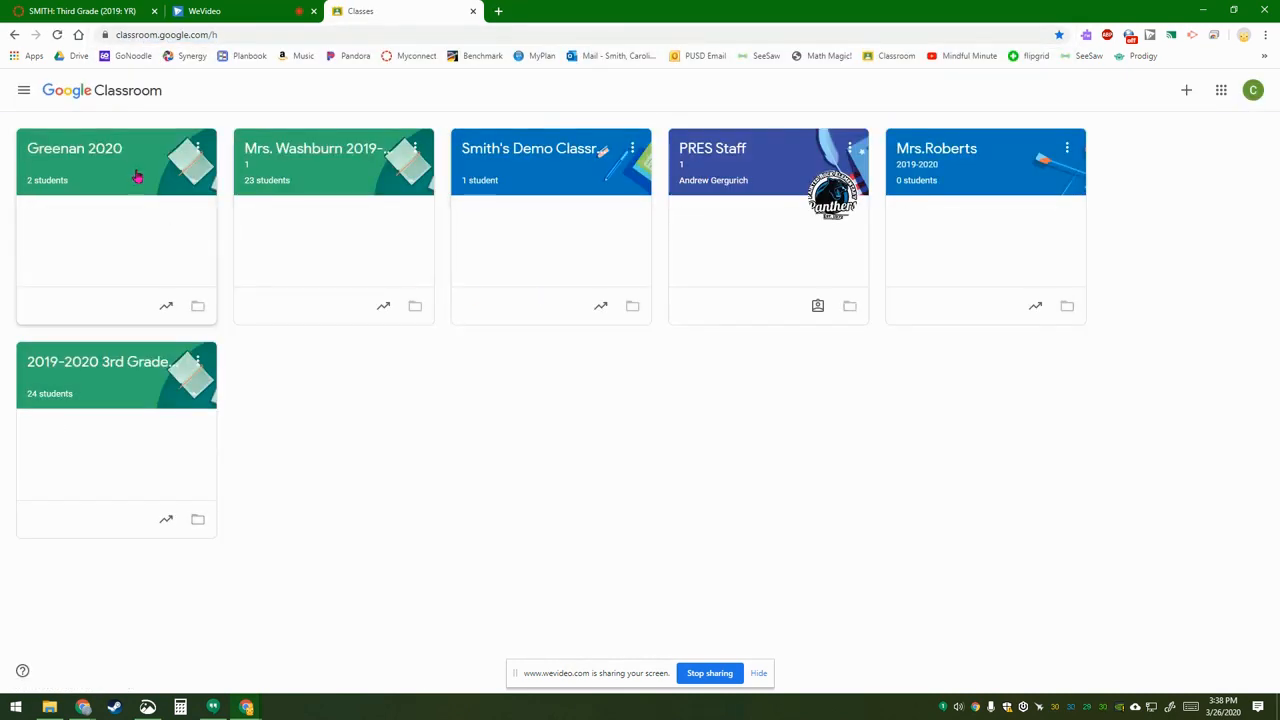
left_click(98, 361)
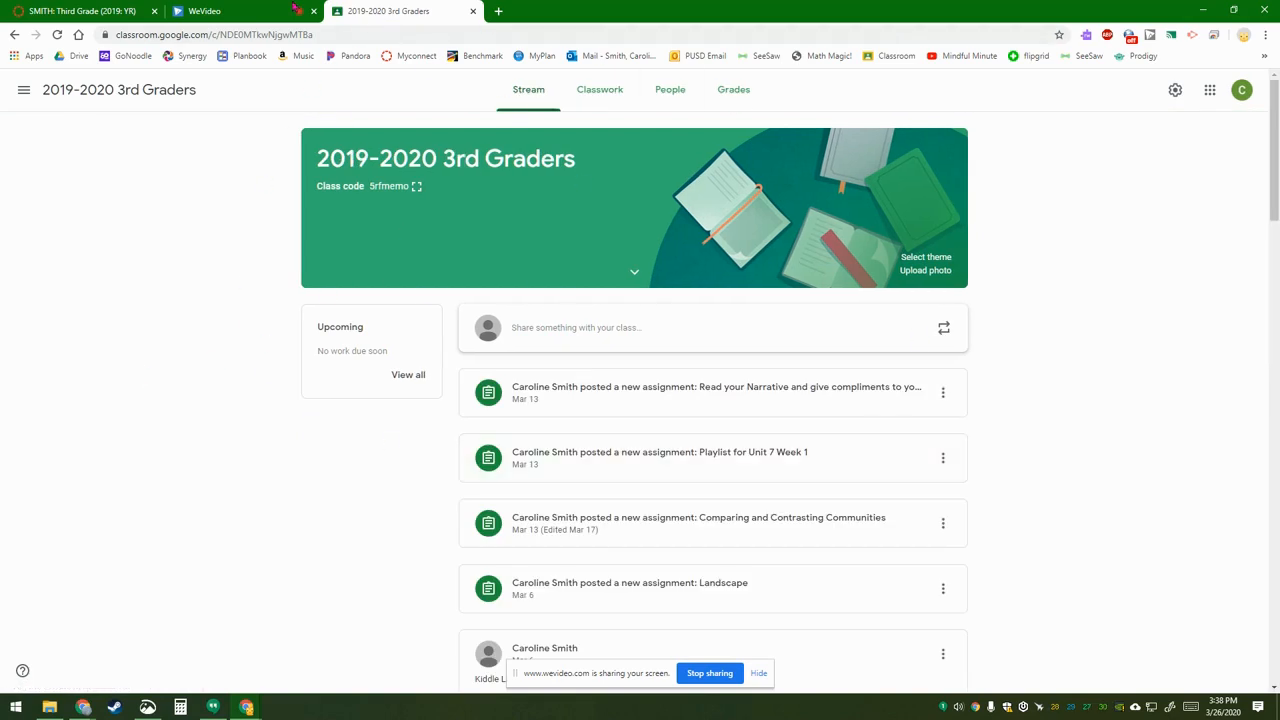
- Copy the 3rd Graders class web address from the address bar
left_click(340, 34)
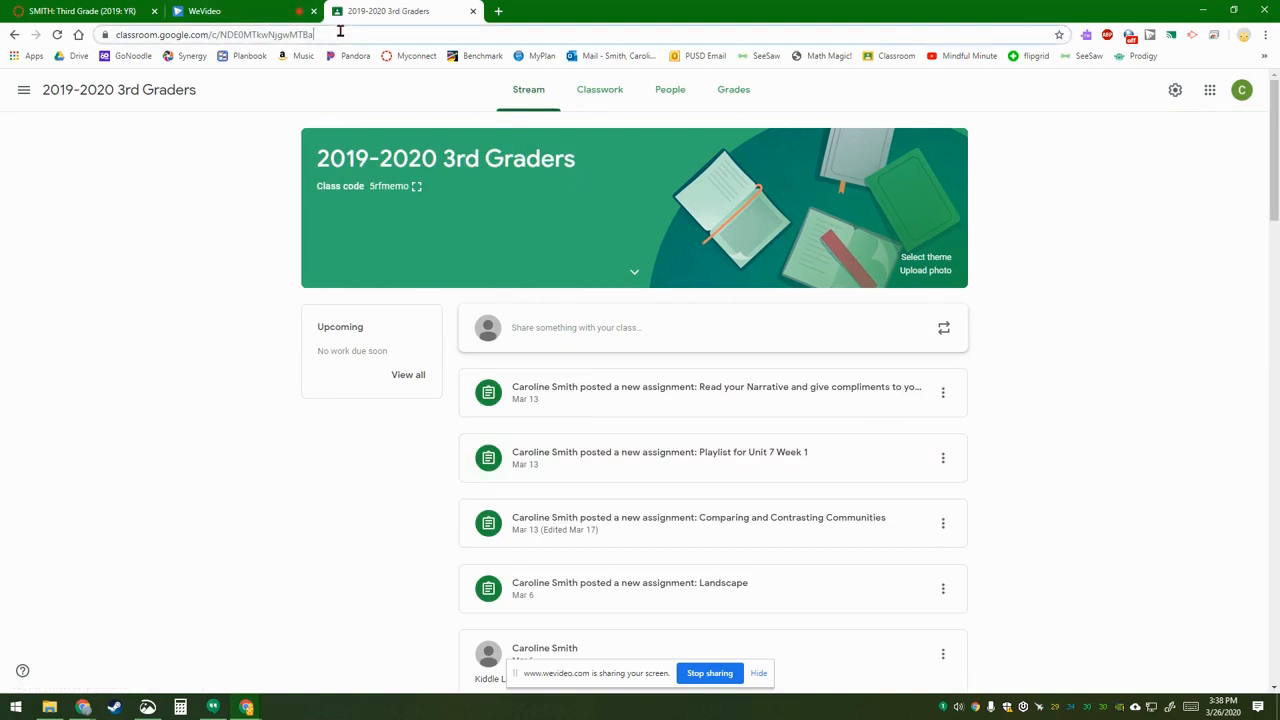
left_click(210, 34)
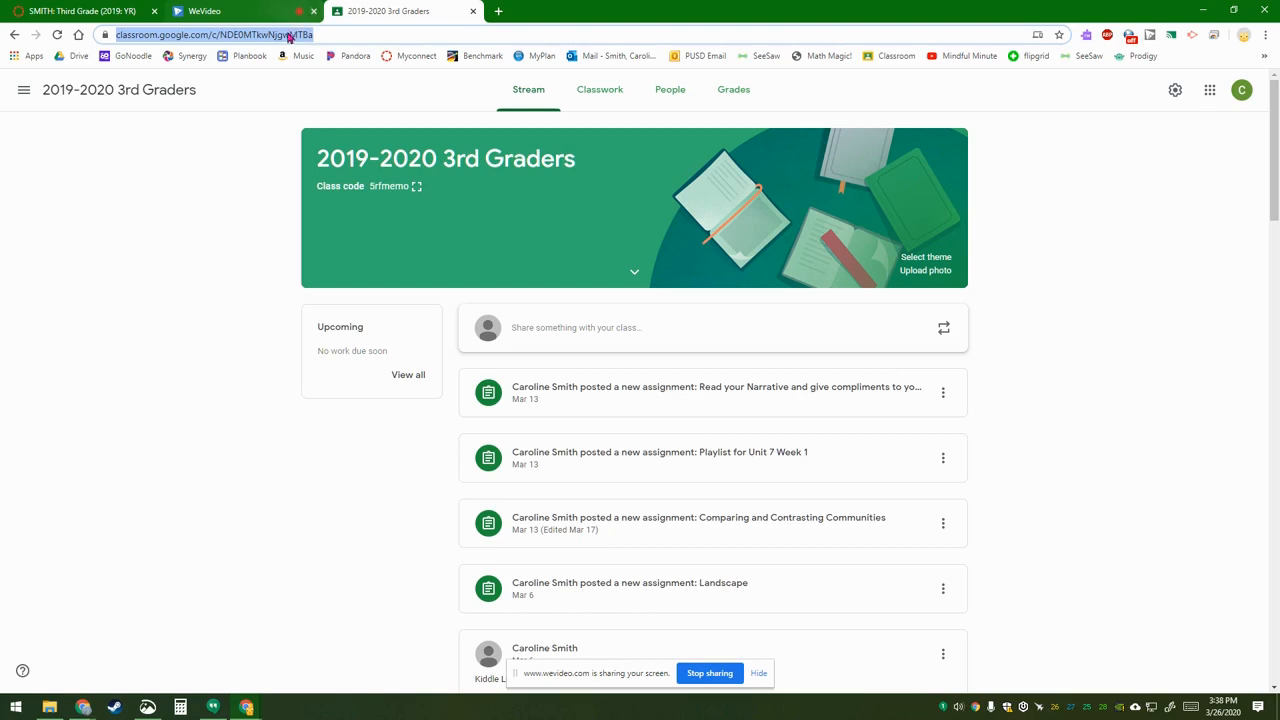
right_click(210, 35)
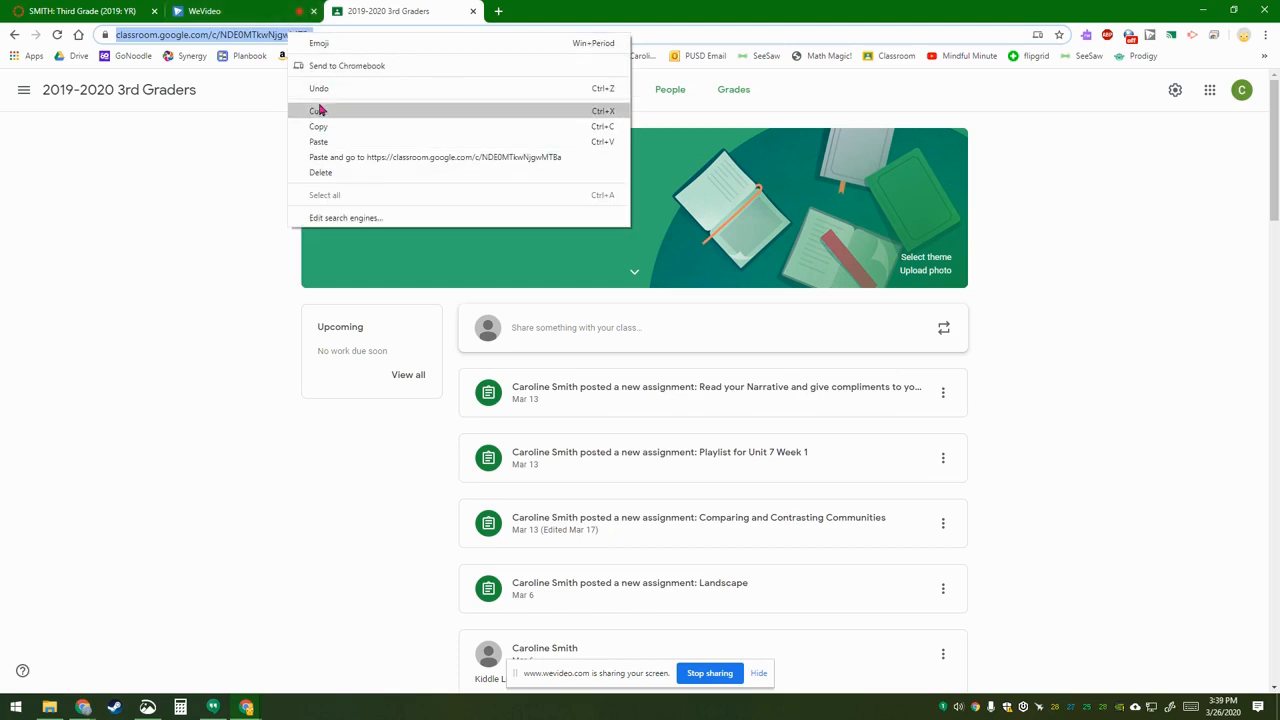
left_click(700, 400)
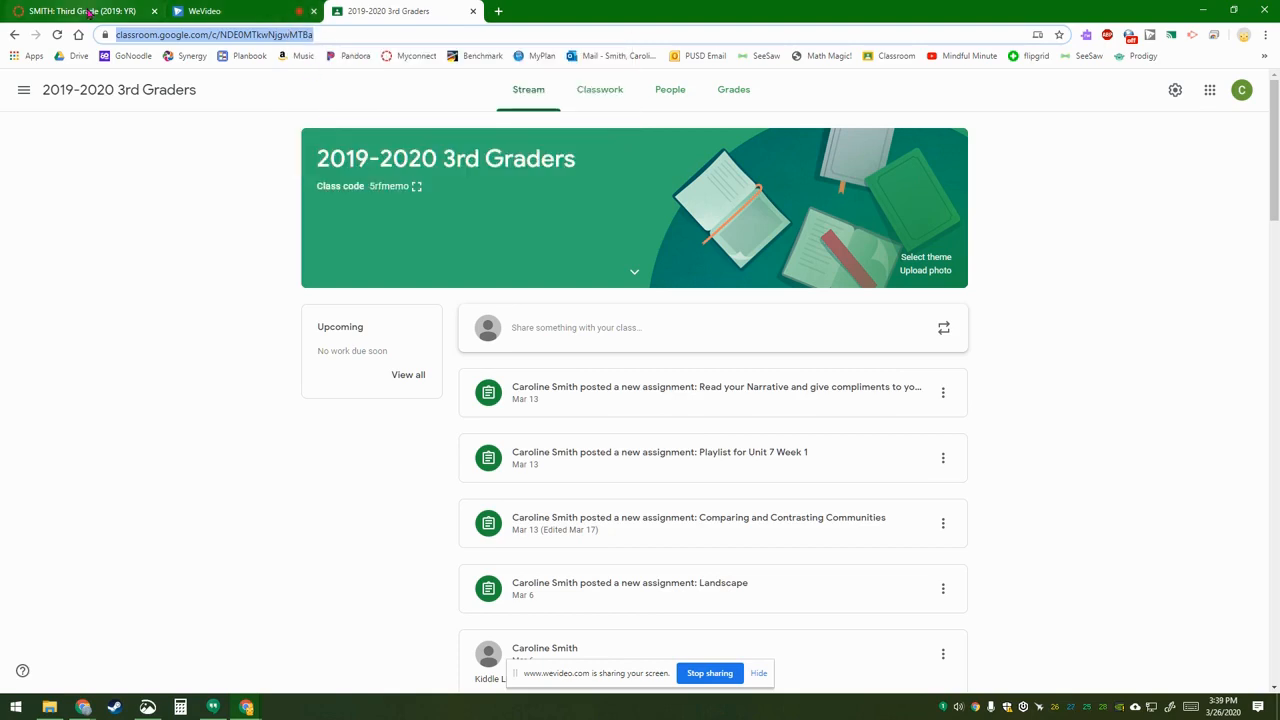
mouse_move(80, 11)
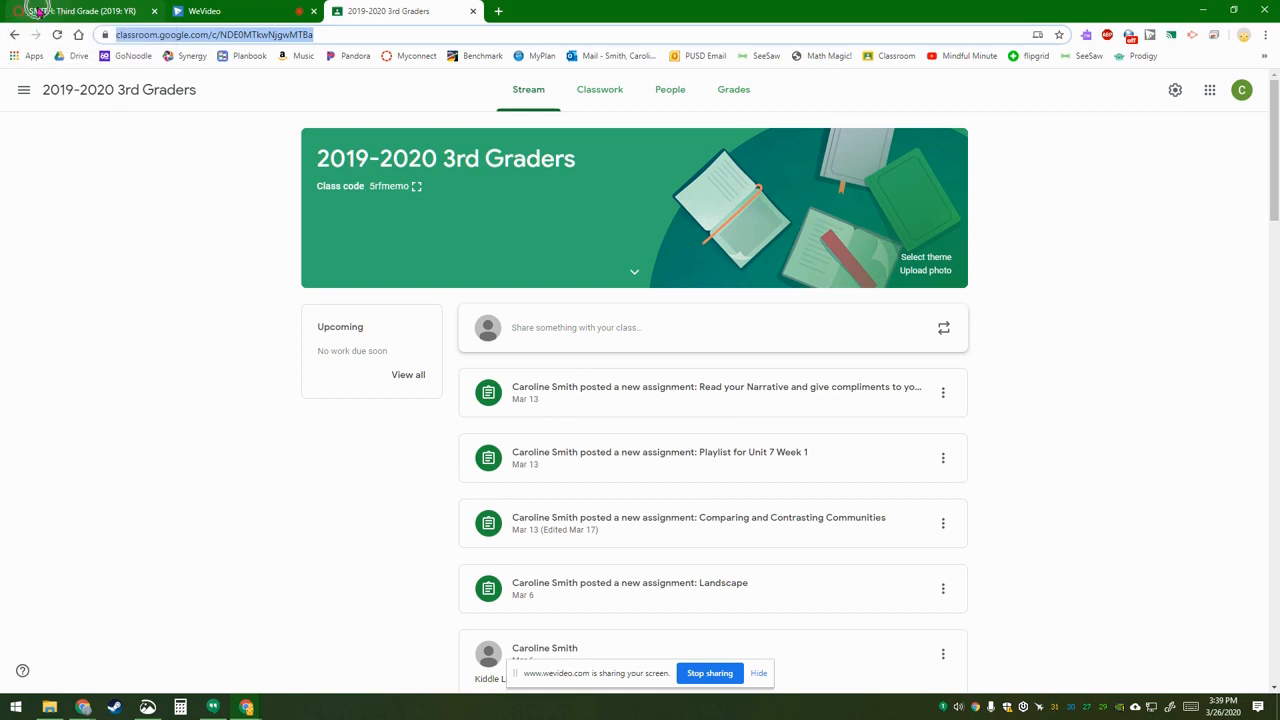
- Back in Canvas, edit the Welcome page and scroll below the Poway USD and MyPlan buttons
left_click(80, 11)
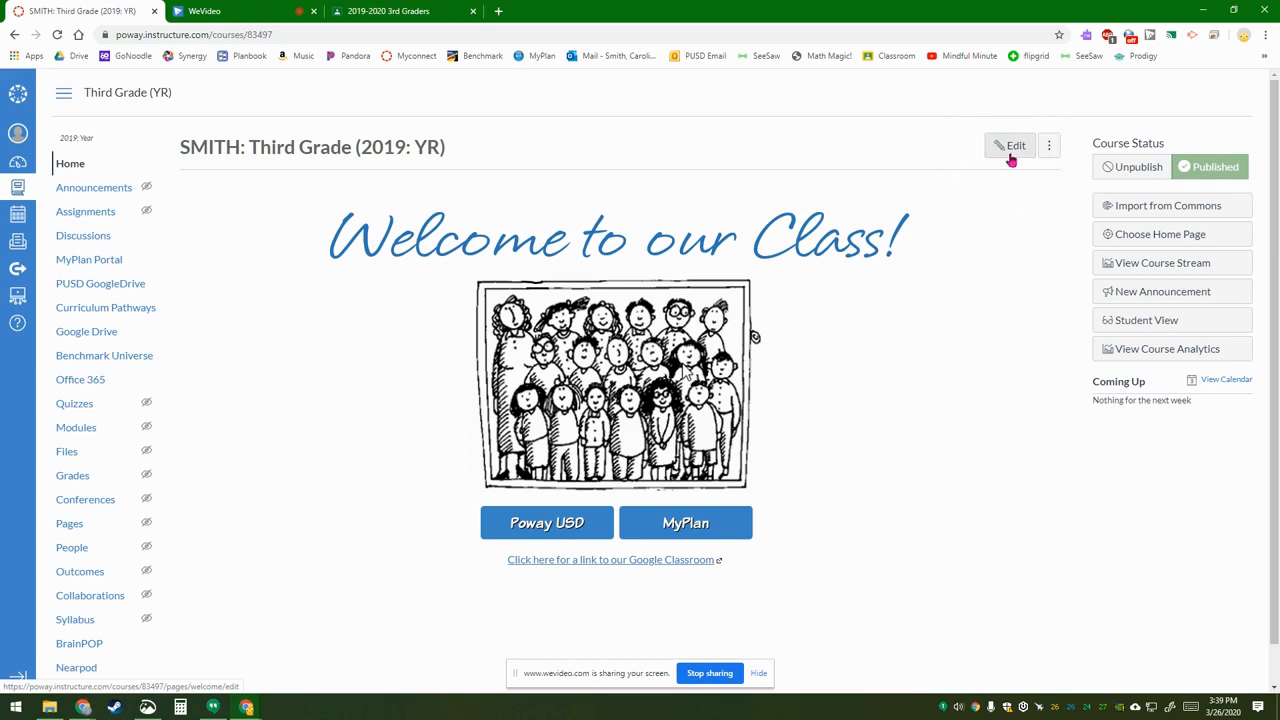
left_click(1010, 145)
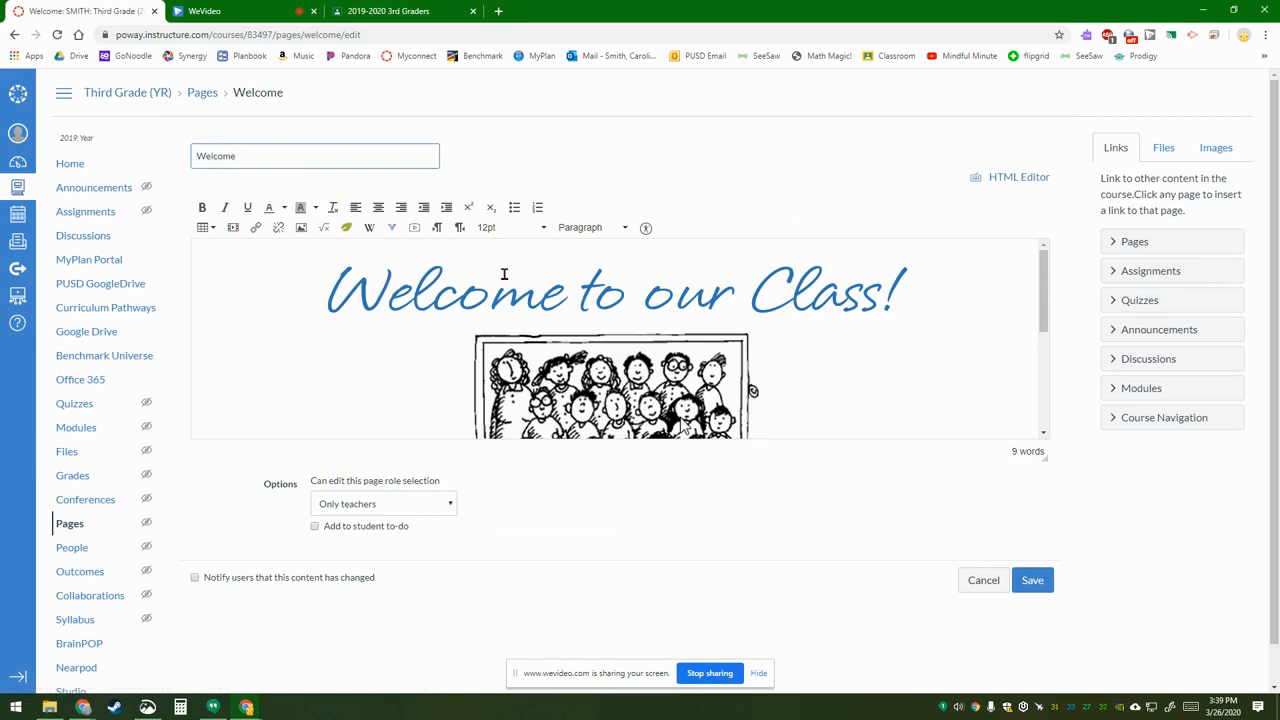
scroll("down", 3)
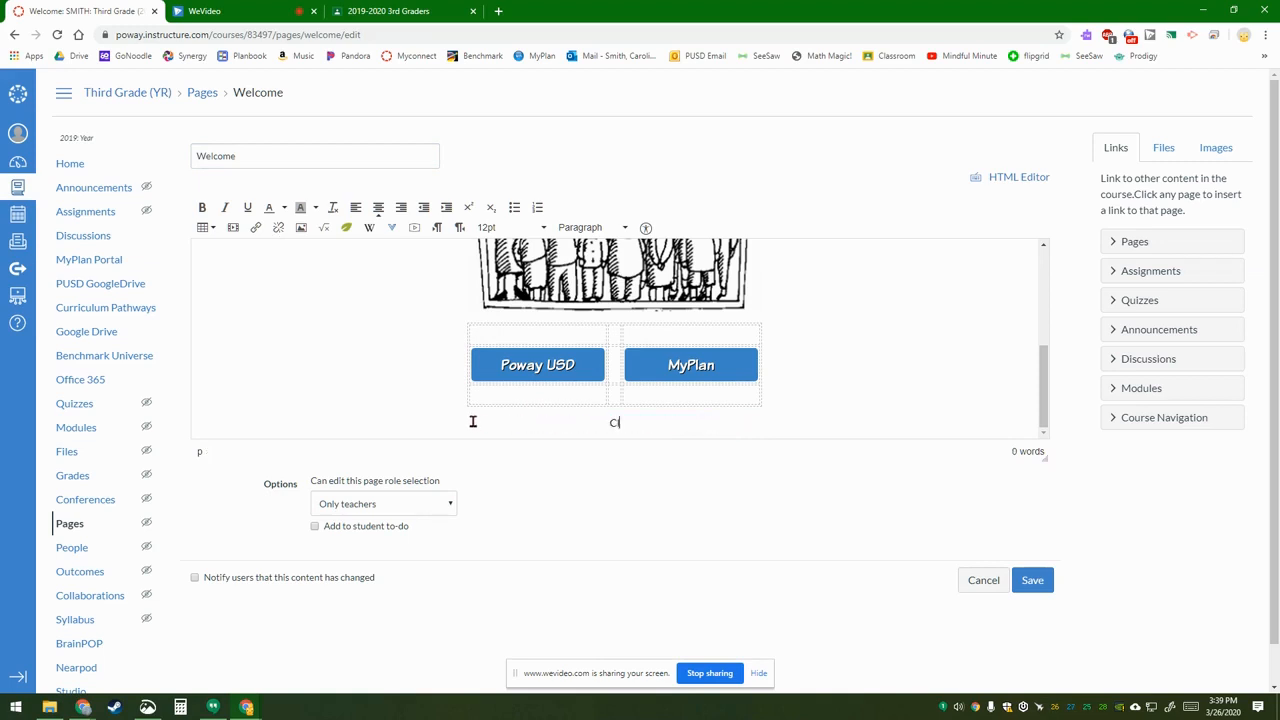
- Type 'Click here to access our Google Classroom' on a new line beneath the buttons
type("Click here")
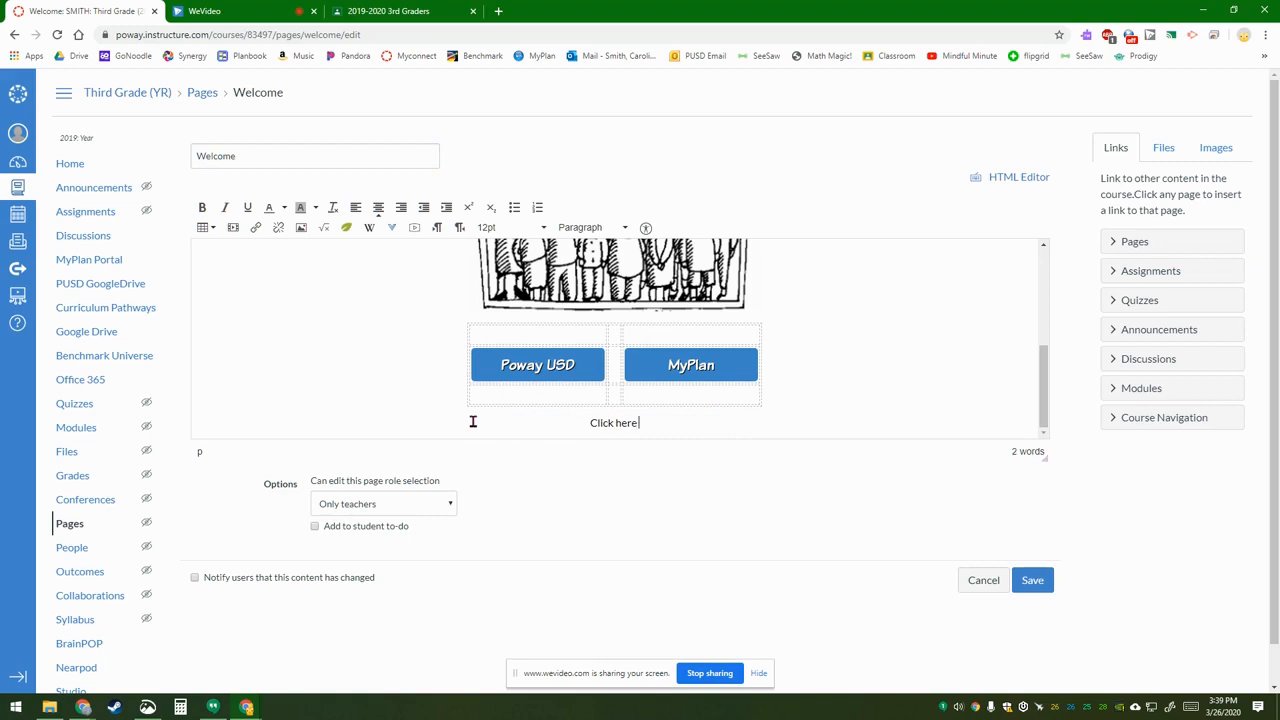
type("fo")
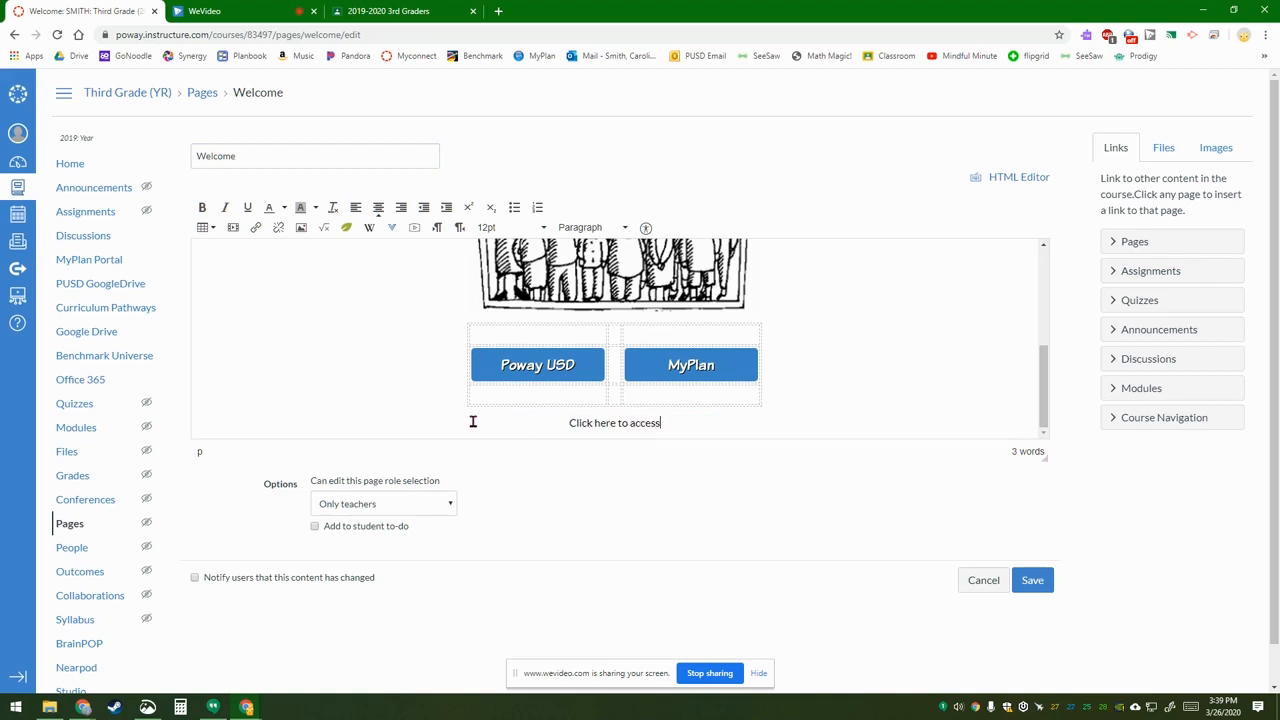
type("our")
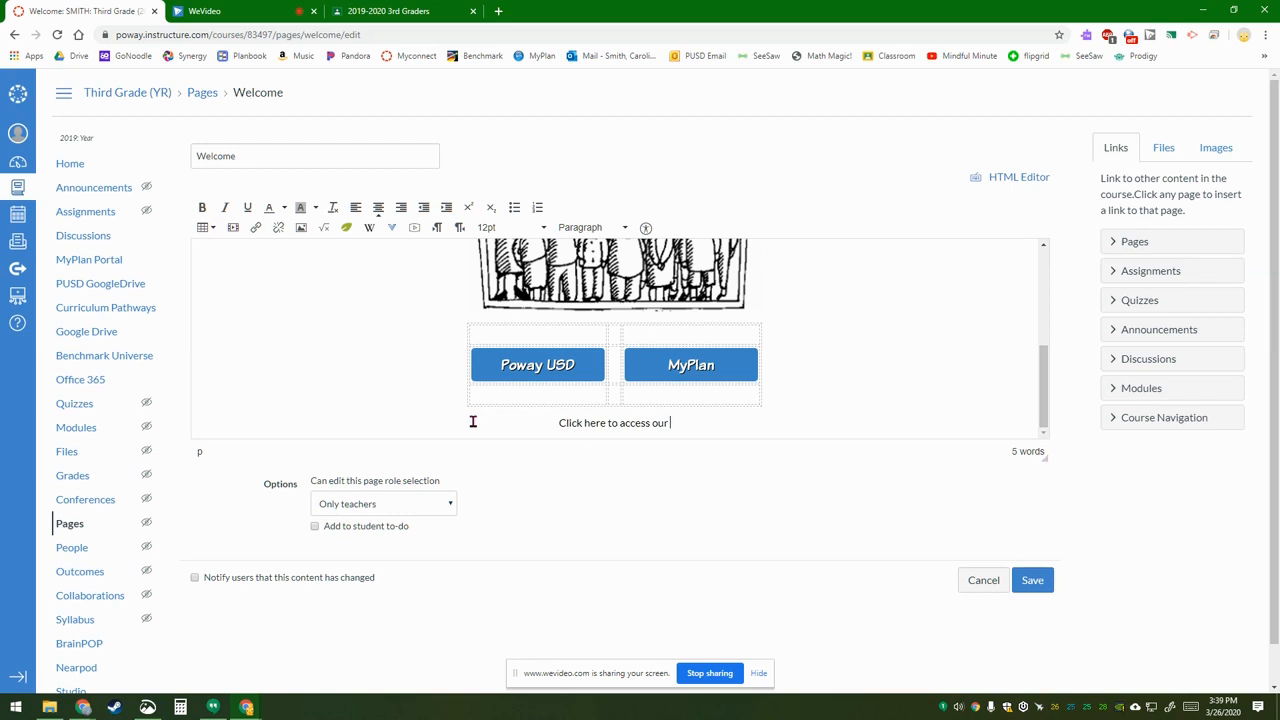
type("Google Classroom")
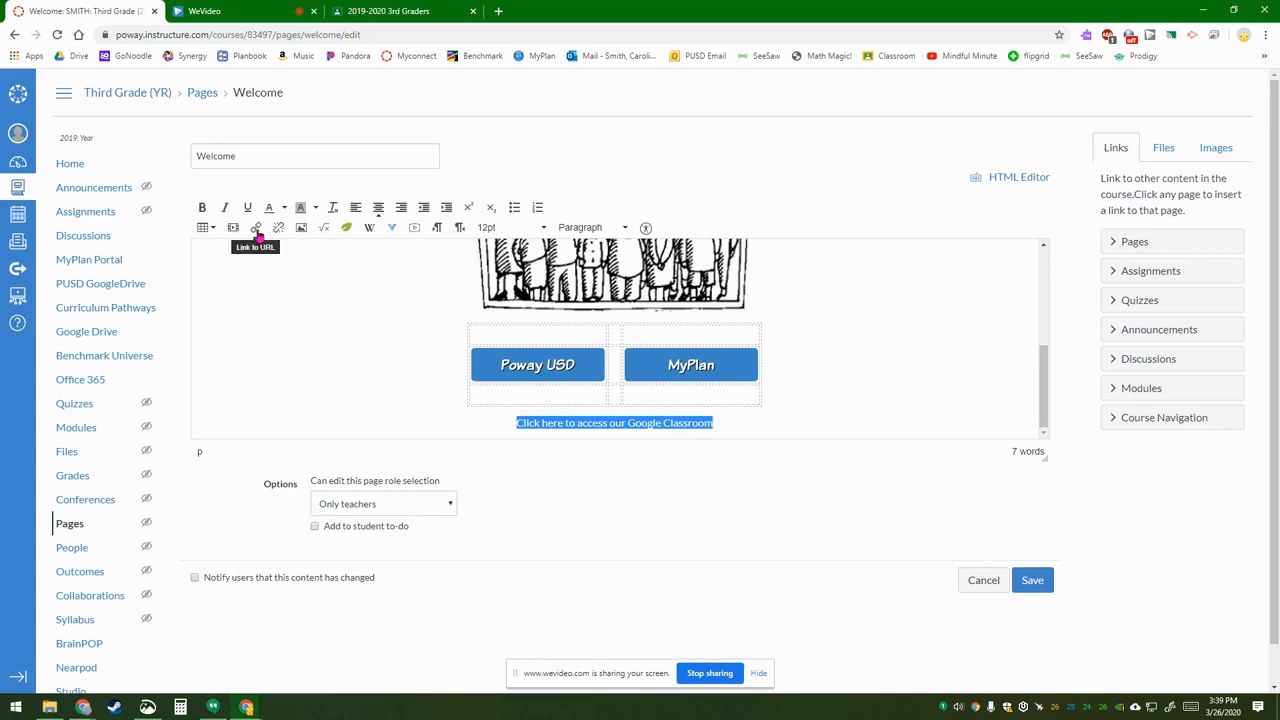
mouse_move(202, 207)
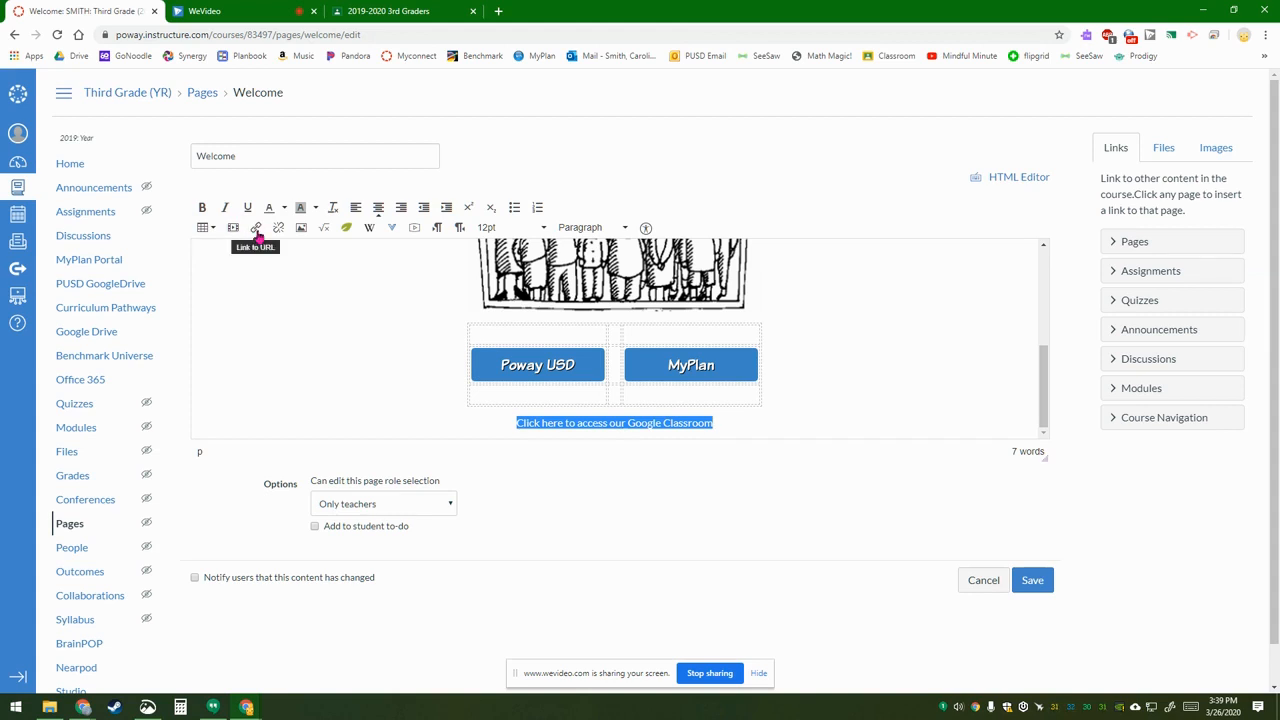
- Link the sentence to the pasted Google Classroom class URL
left_click(255, 227)
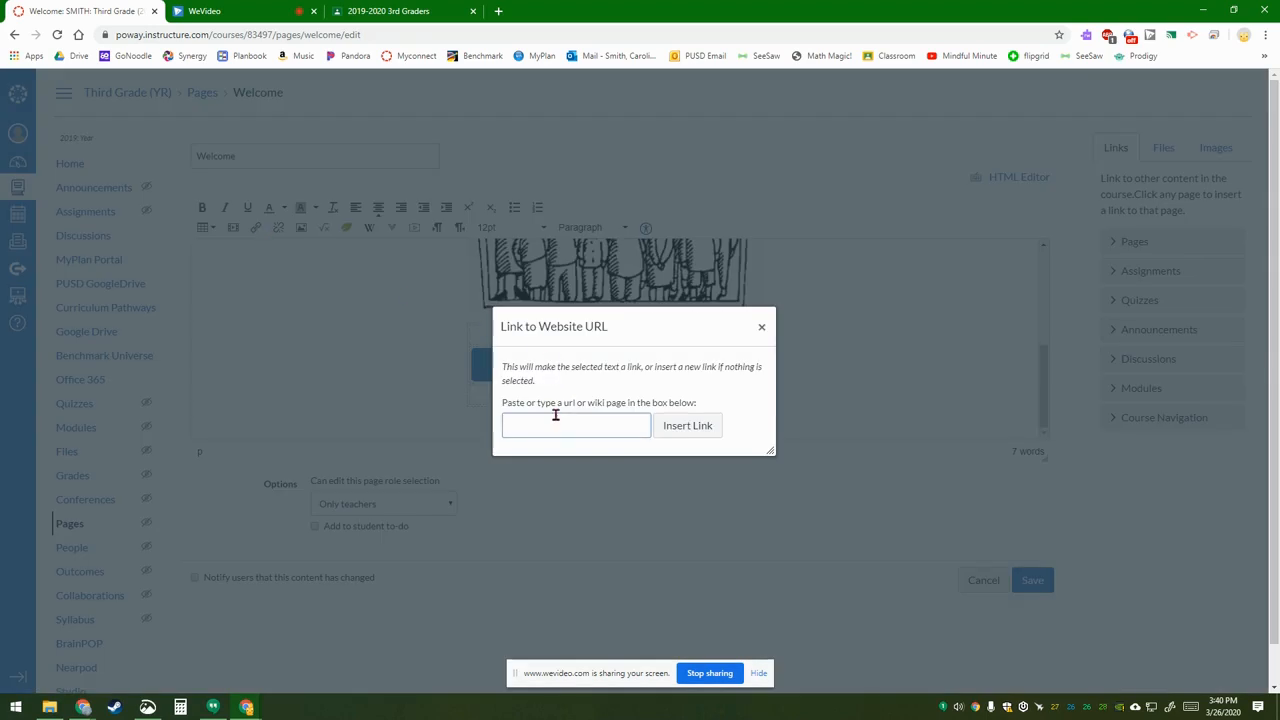
right_click(575, 425)
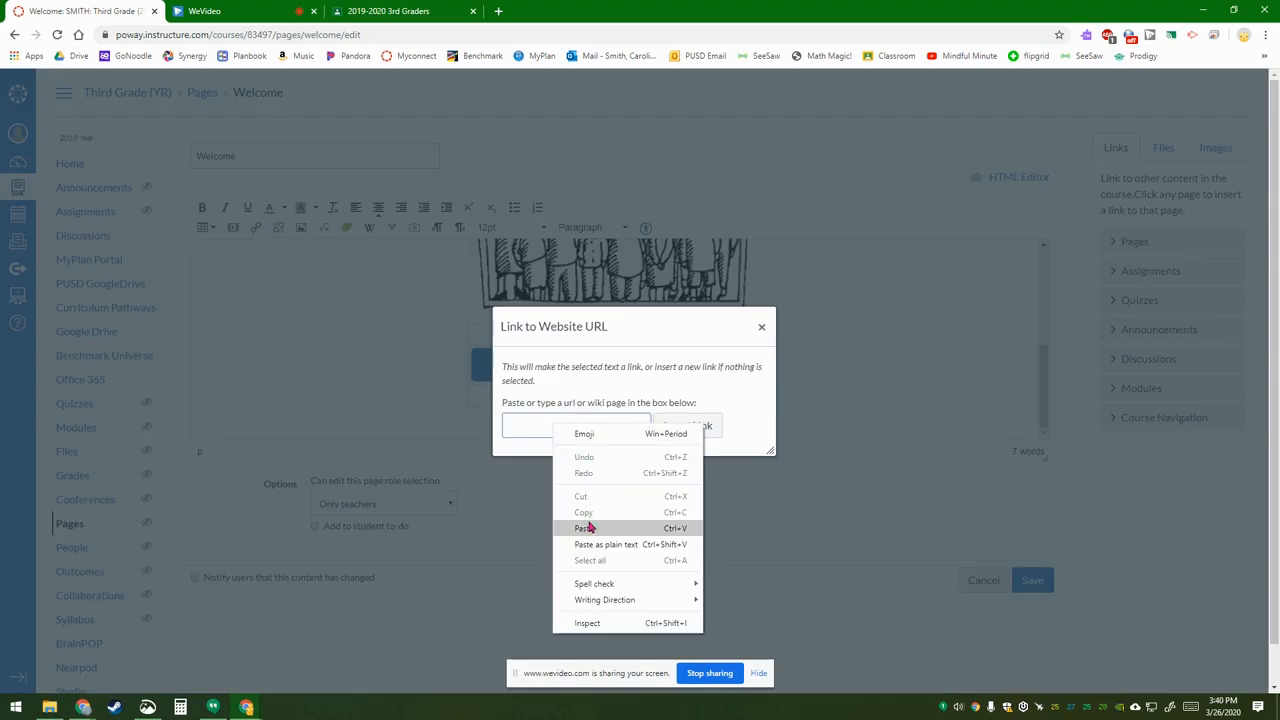
left_click(581, 528)
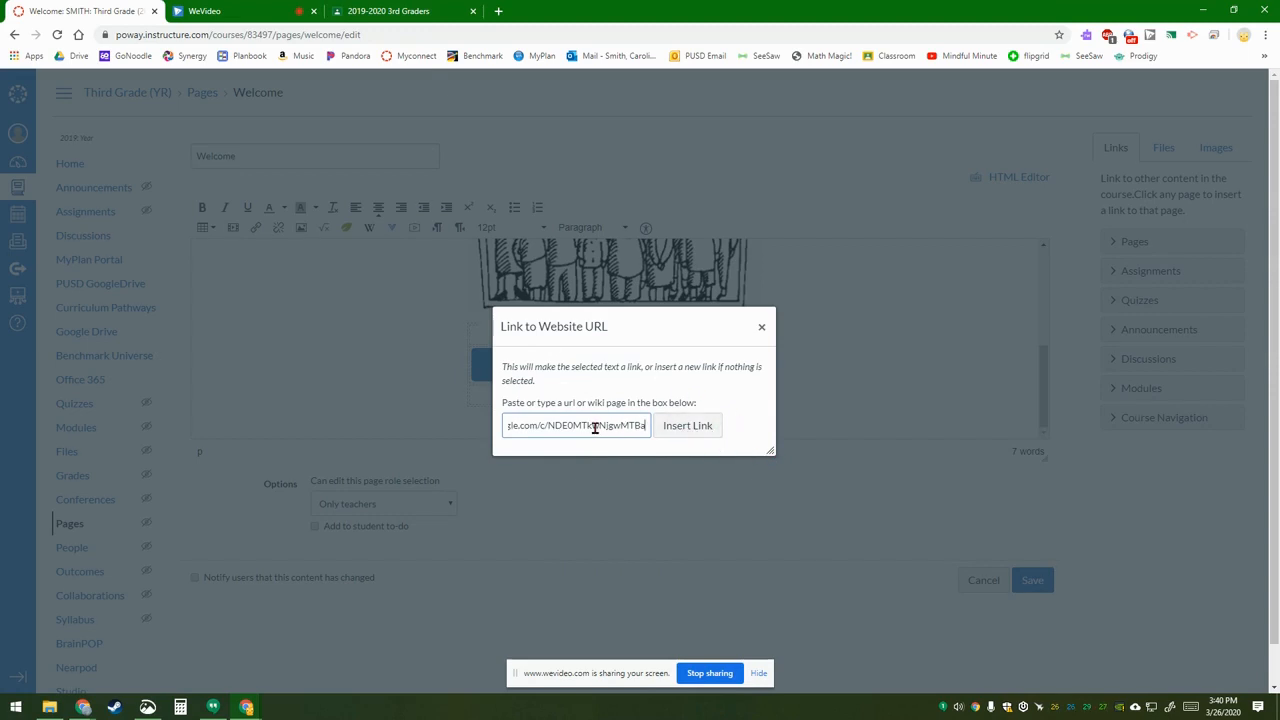
right_click(595, 425)
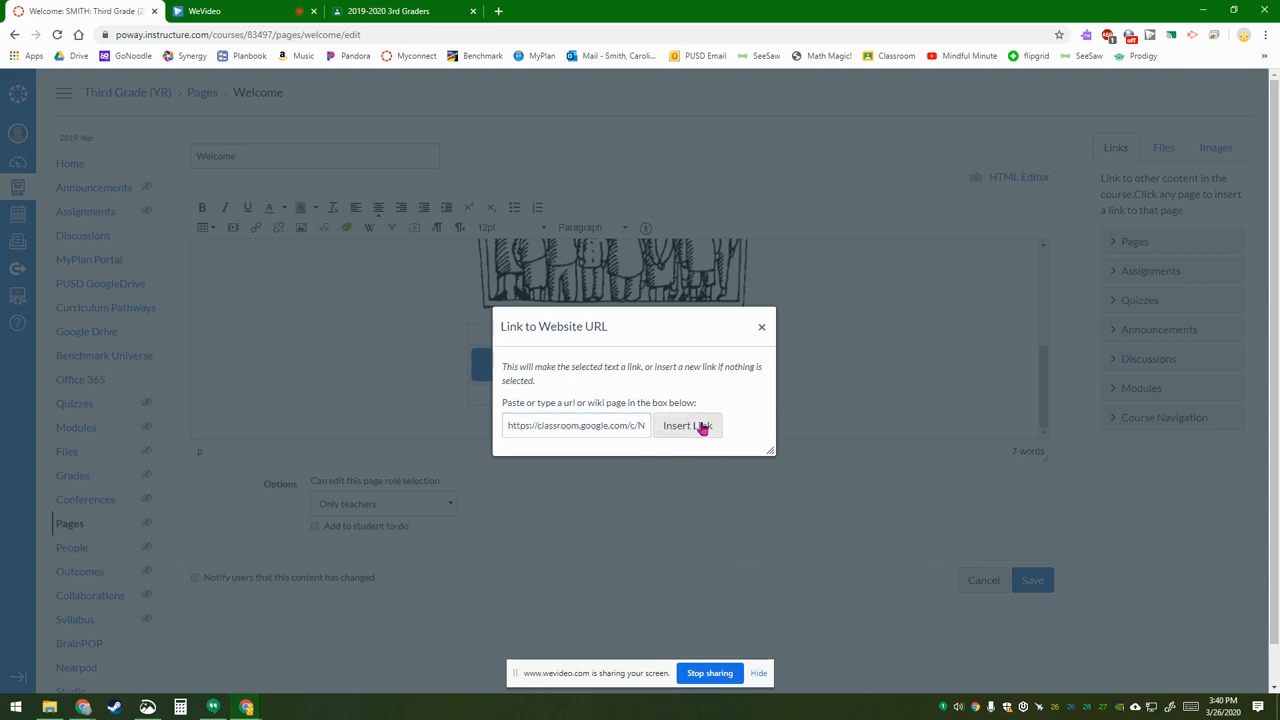
left_click(687, 425)
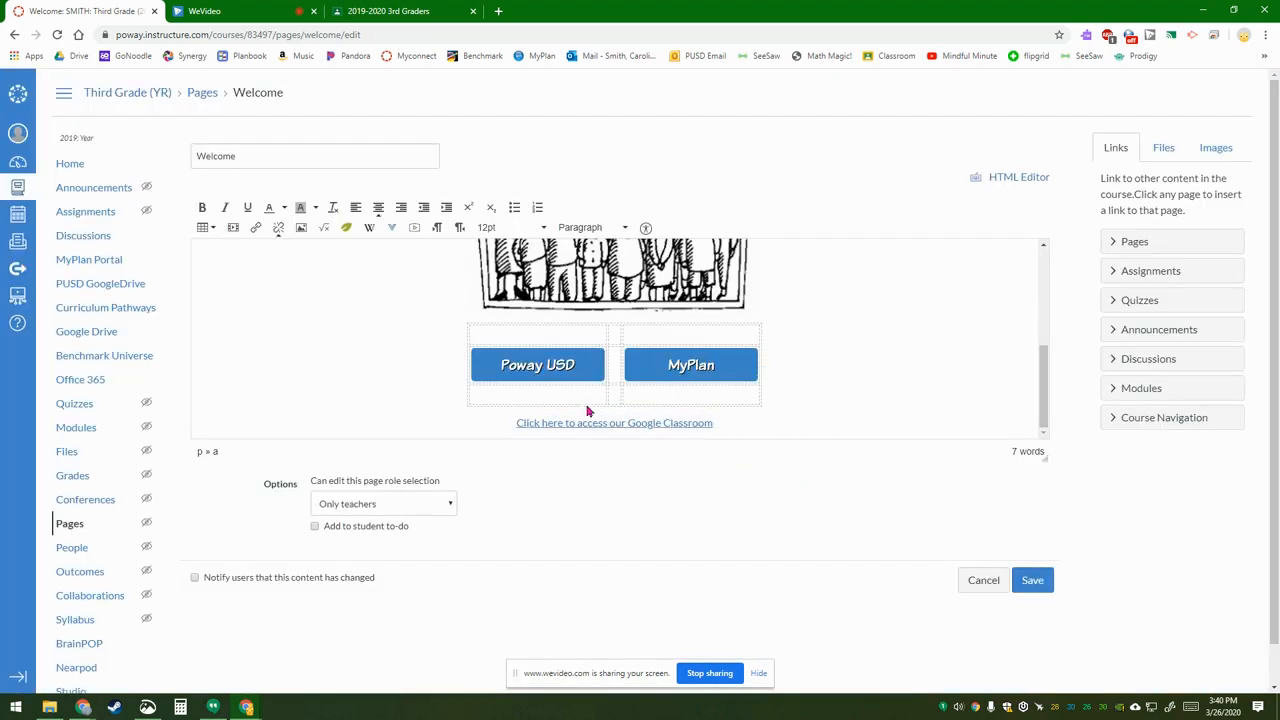
mouse_move(550, 414)
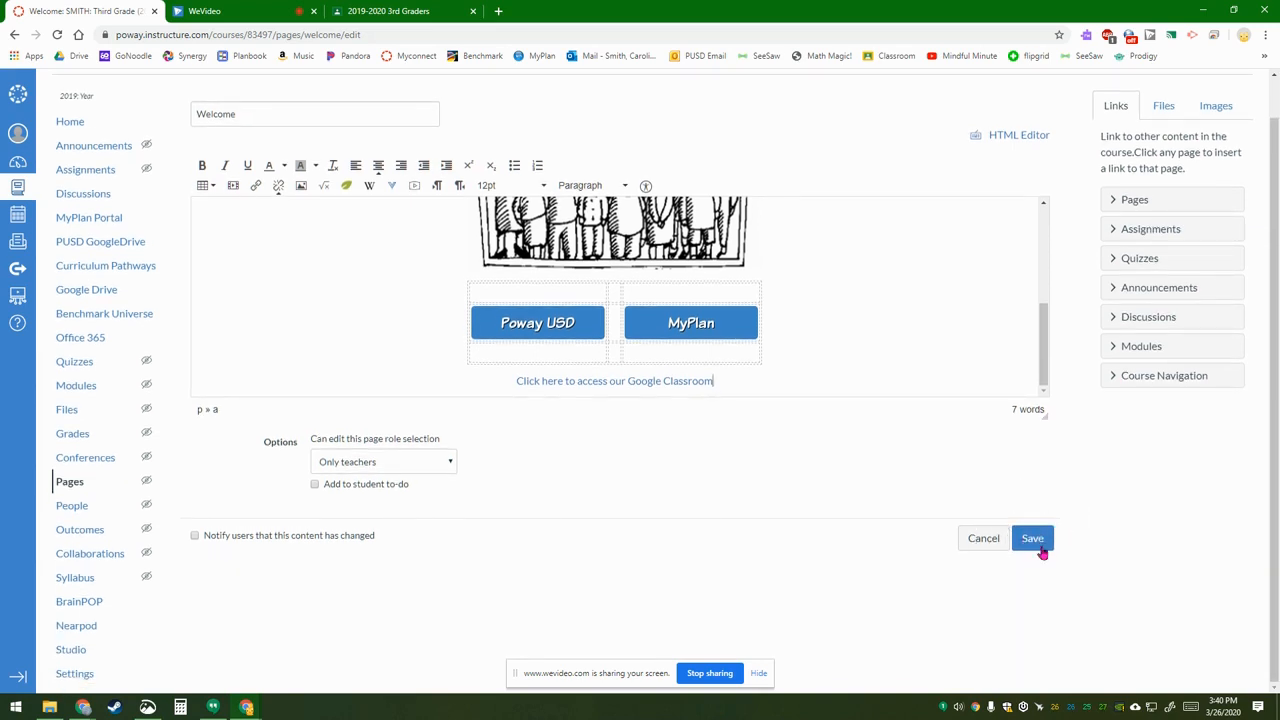
- Save the Welcome page and scroll down to view the new Google Classroom link
left_click(1032, 538)
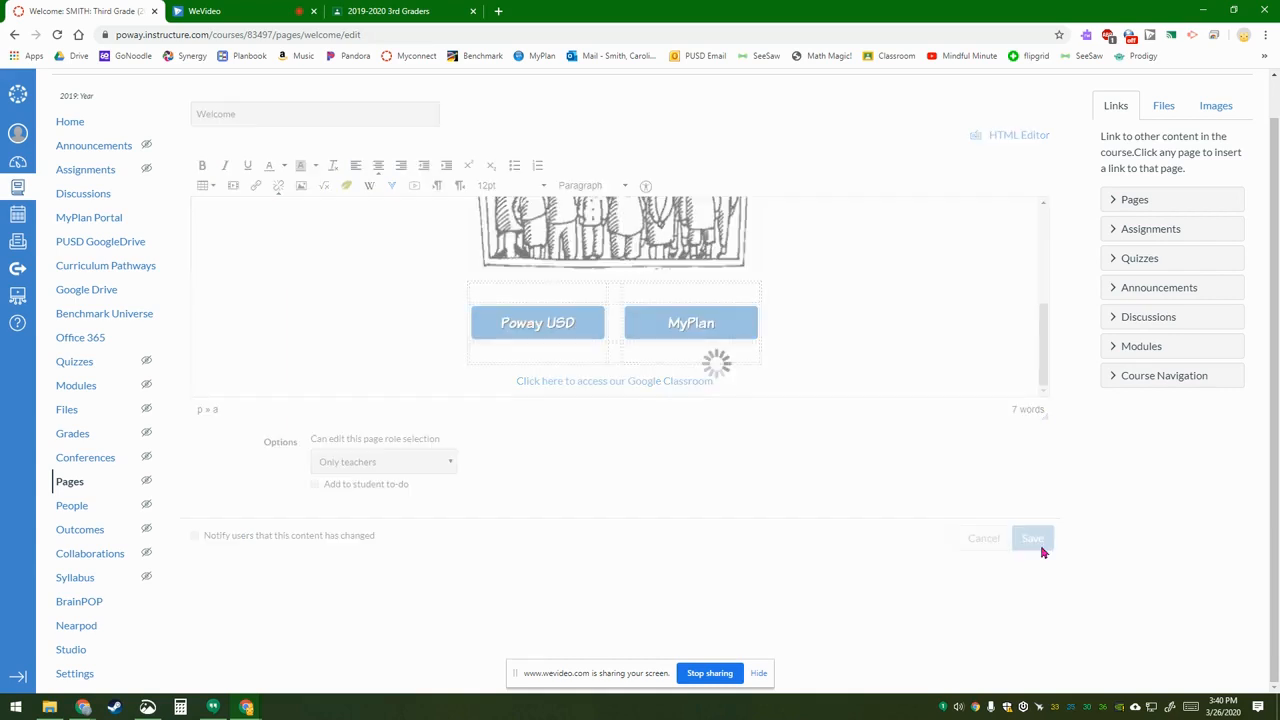
left_click(1032, 538)
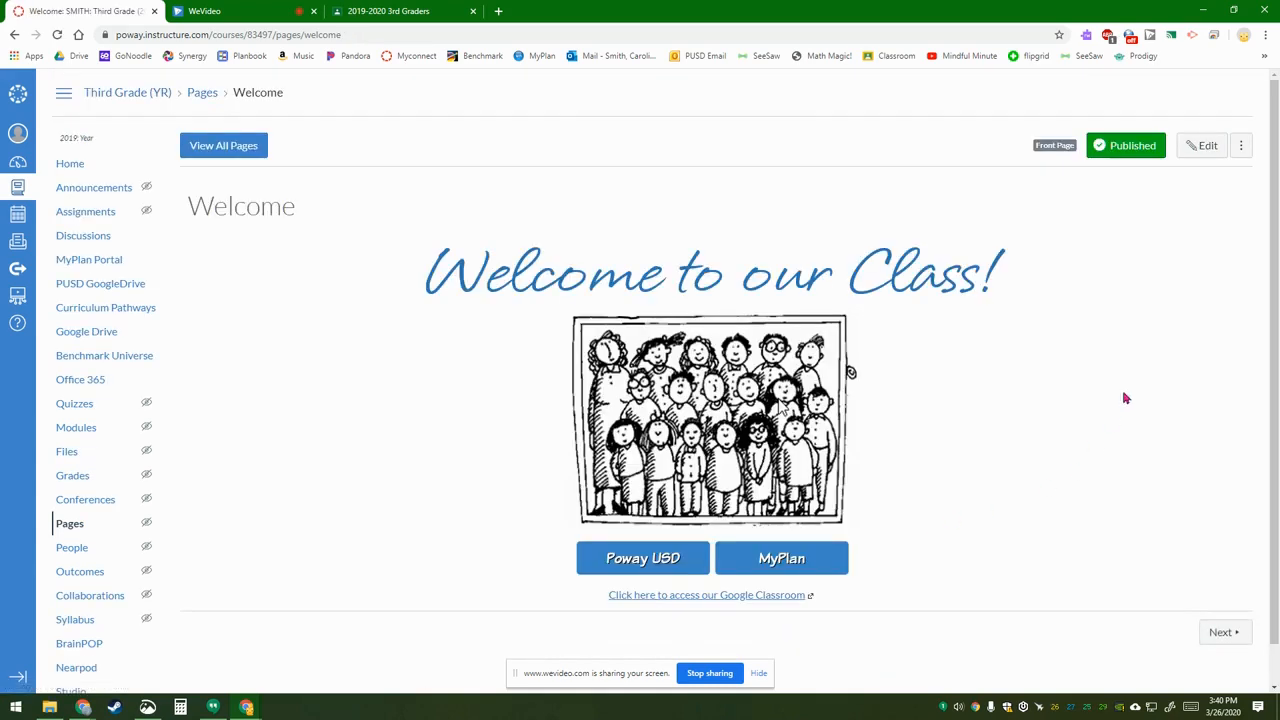
mouse_move(1126, 145)
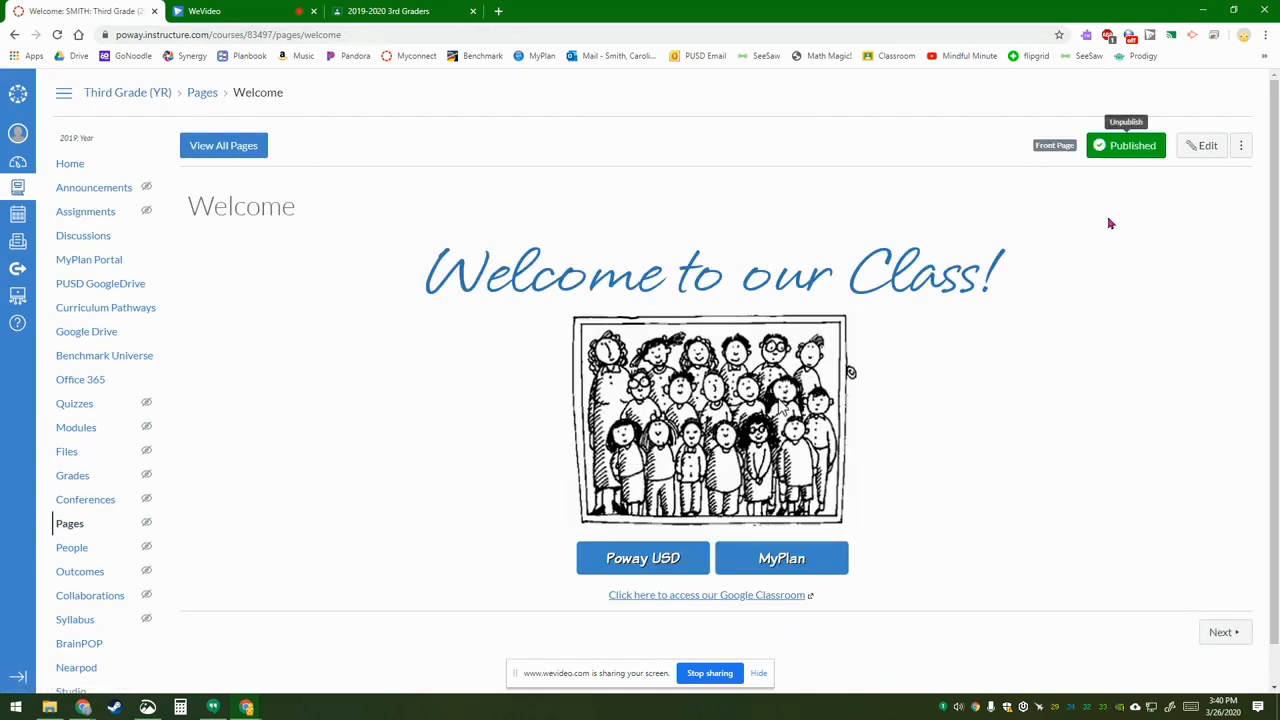
scroll("down", 3)
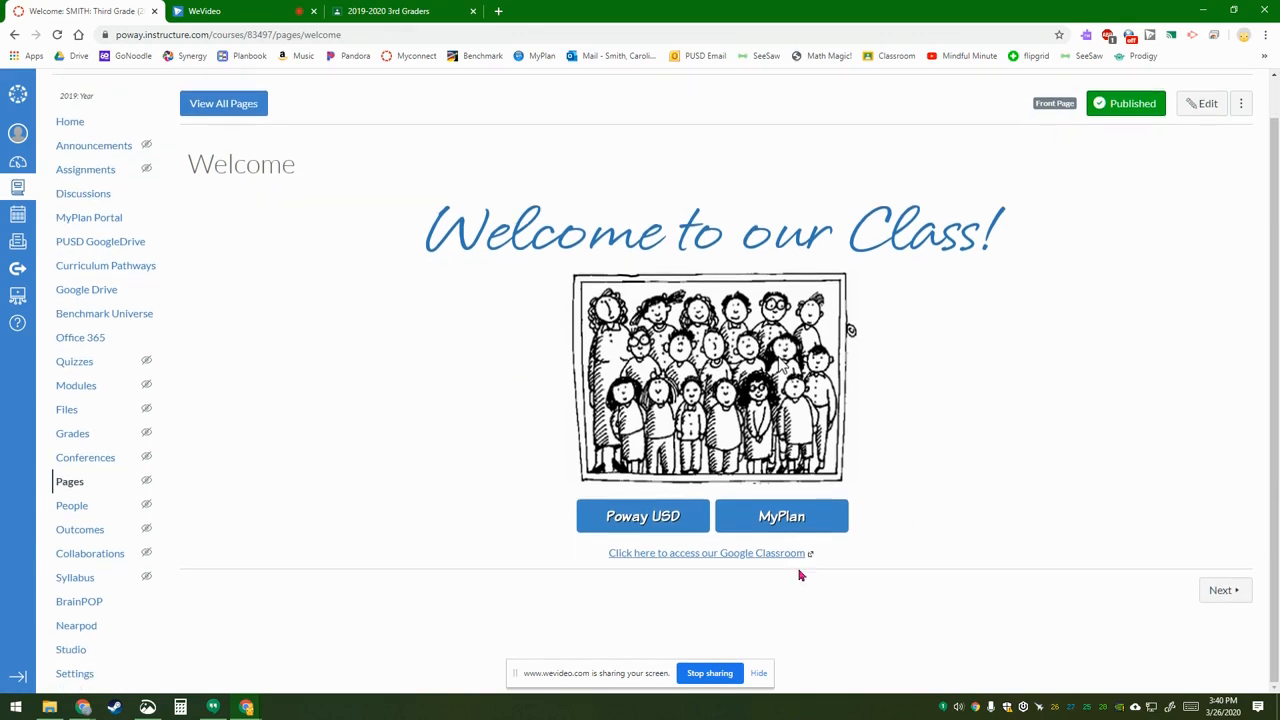
mouse_move(697, 557)
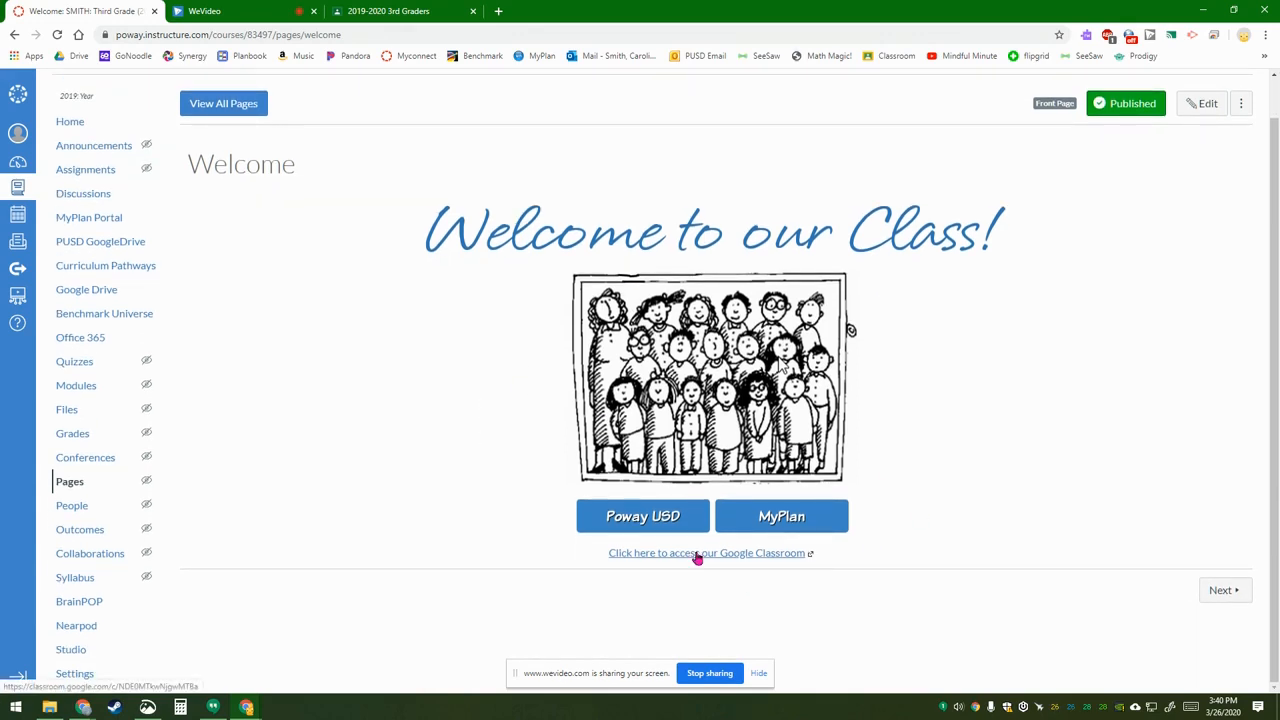
- Test that the link opens the 3rd Graders class, then return to the Canvas tab
left_click(705, 552)
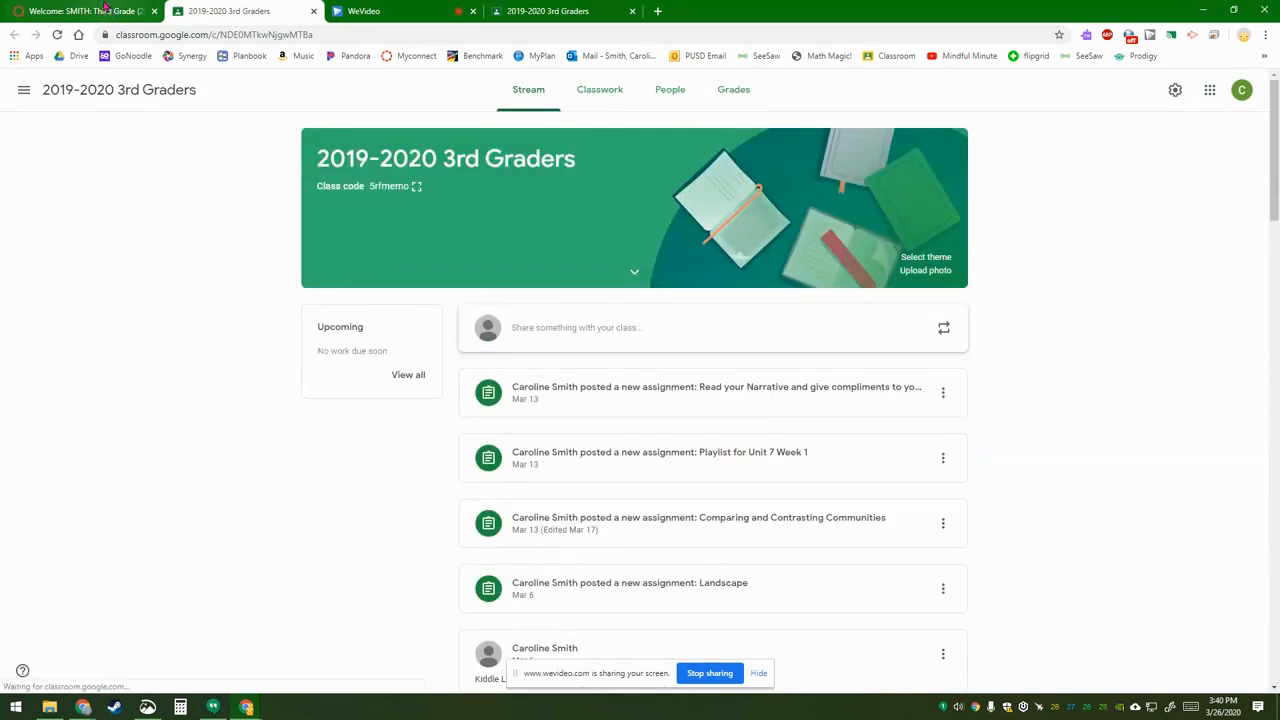
left_click(85, 11)
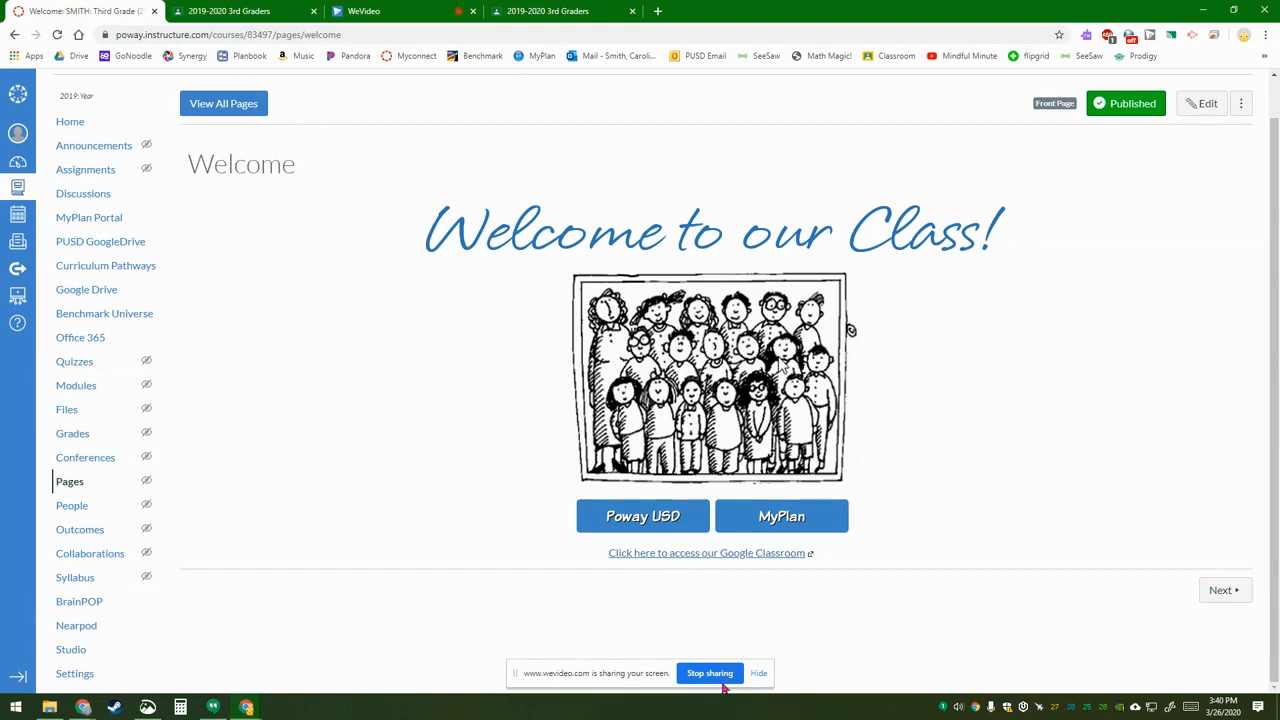